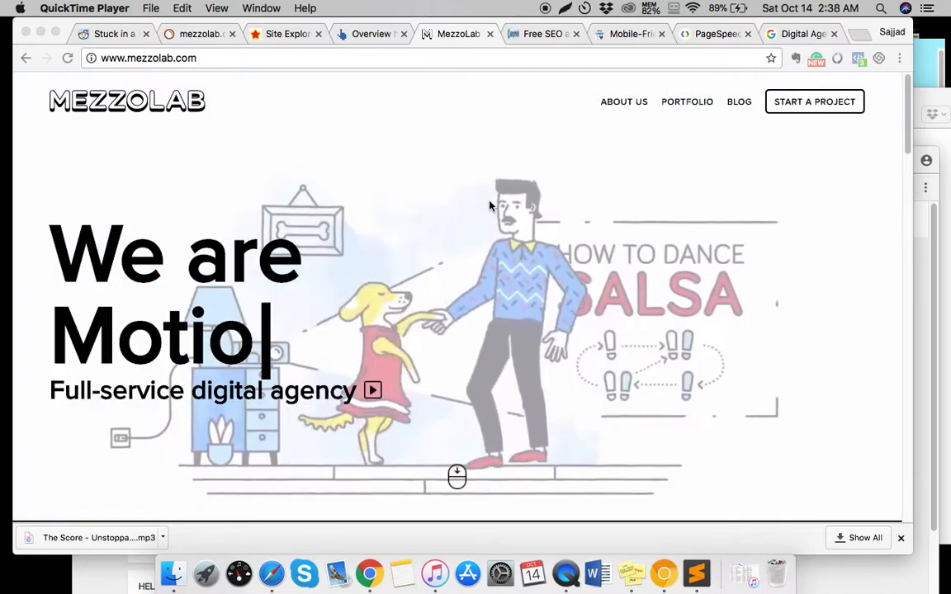
Scroll through Google's results for MezzoLab.
scroll(down, 3)
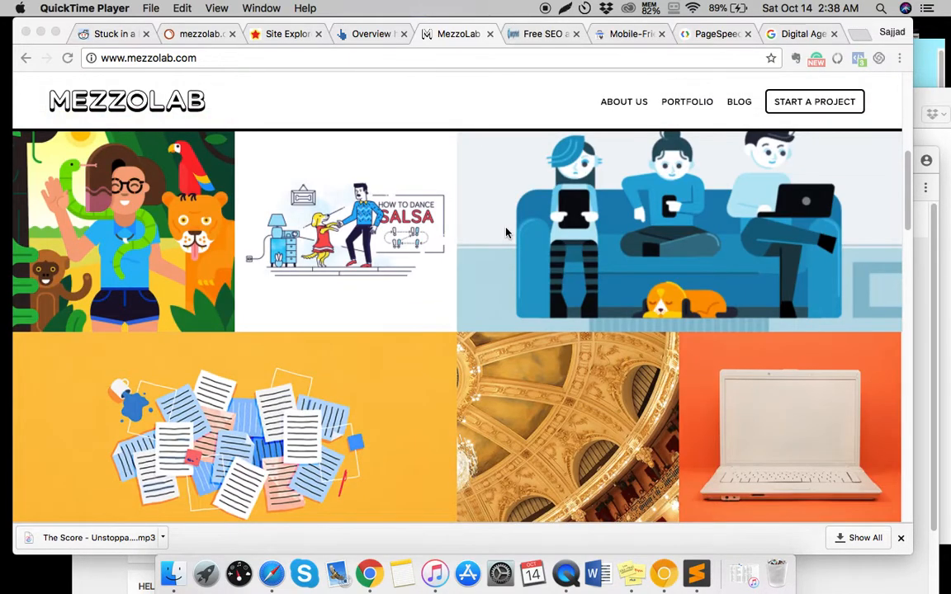
mouse_move(437, 285)
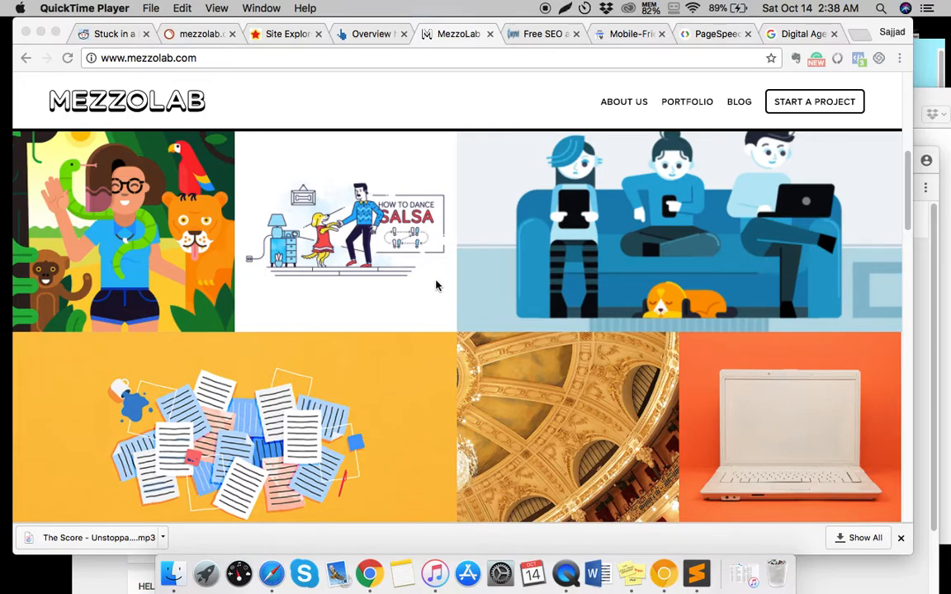
scroll(down, 3)
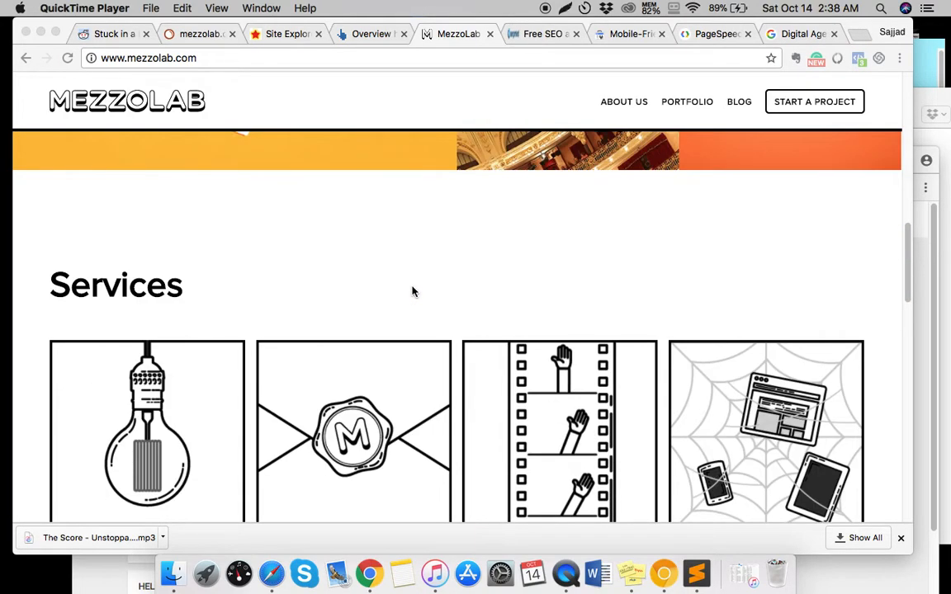
scroll(down, 3)
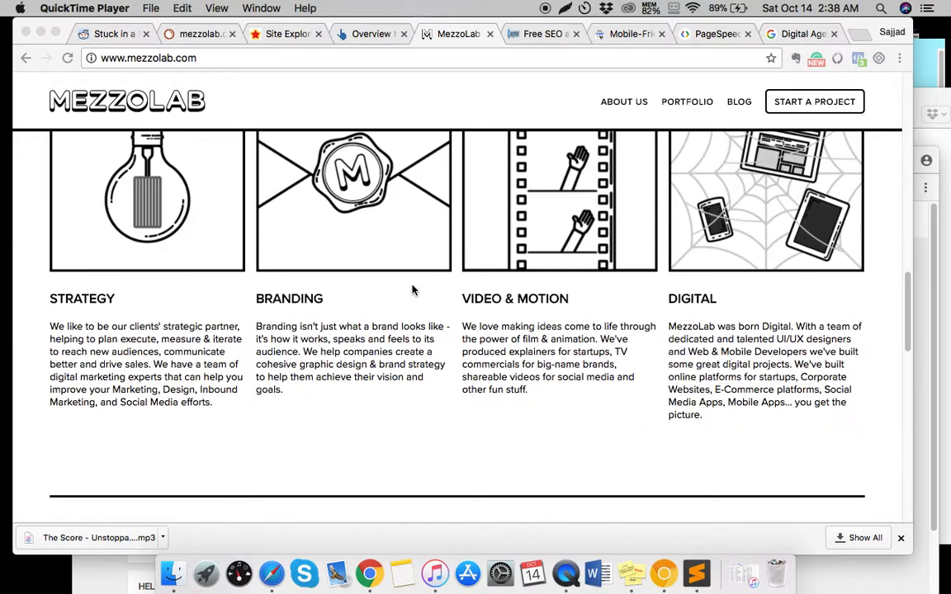
scroll(down, 3)
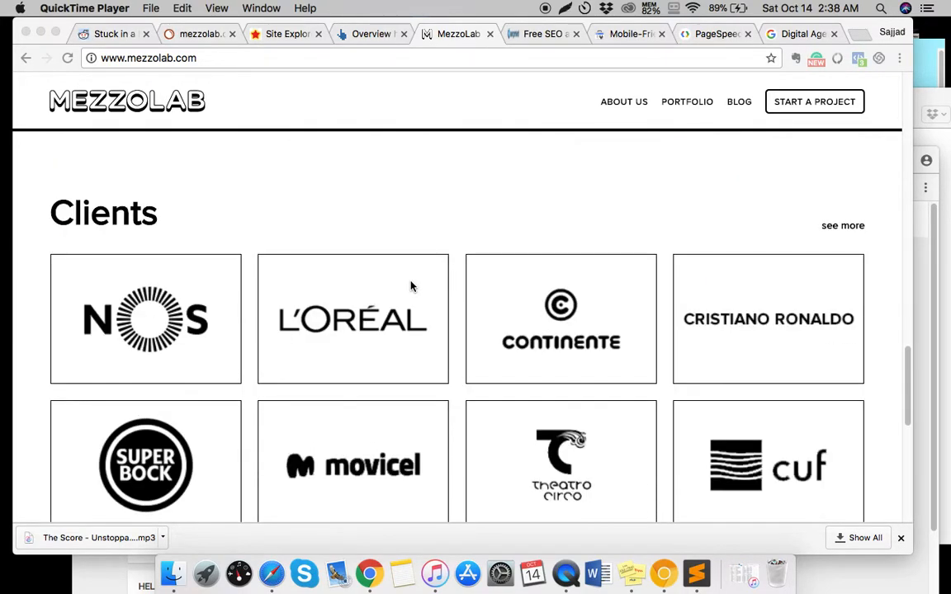
scroll(up, 3)
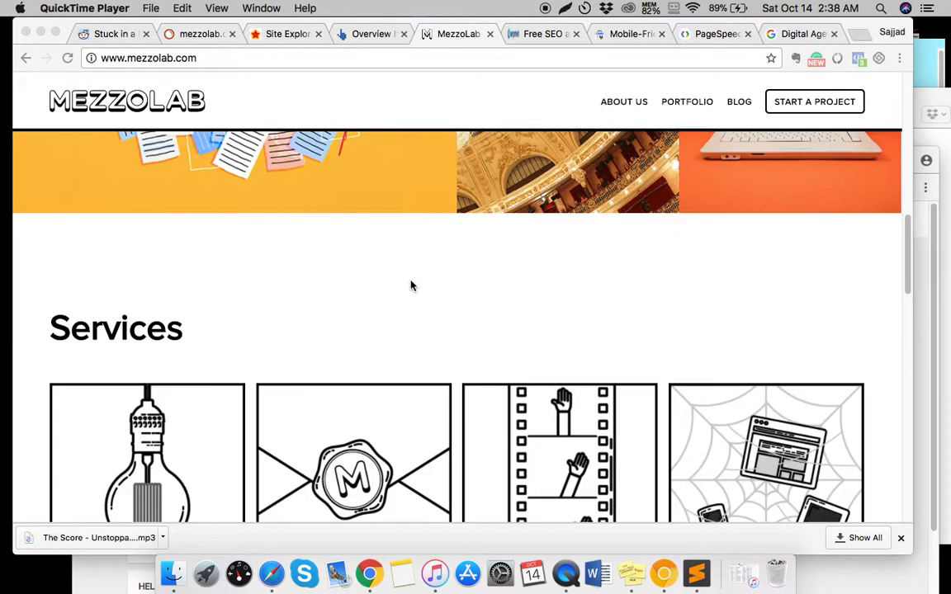
scroll(up, 3)
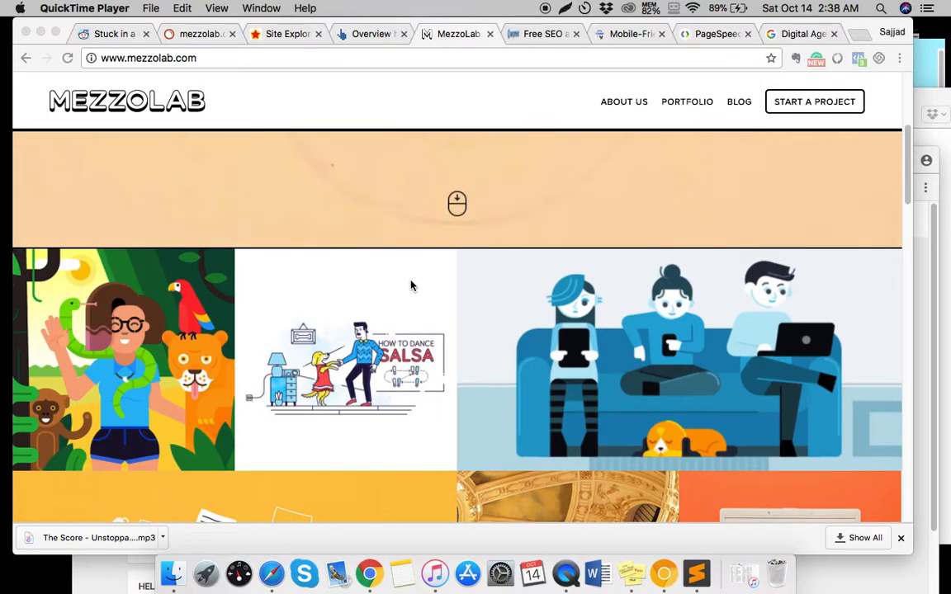
scroll(down, 3)
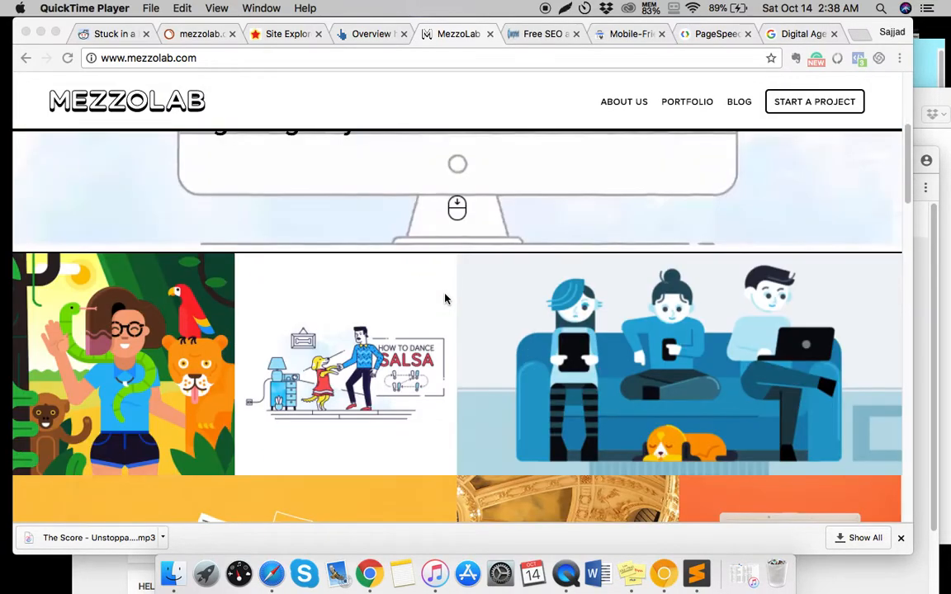
scroll(down, 3)
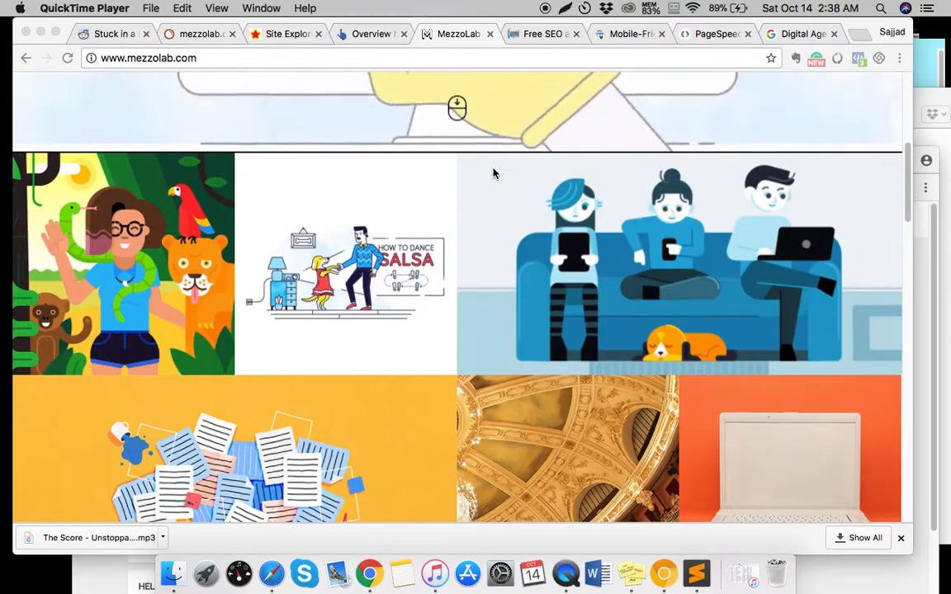
scroll(up, 3)
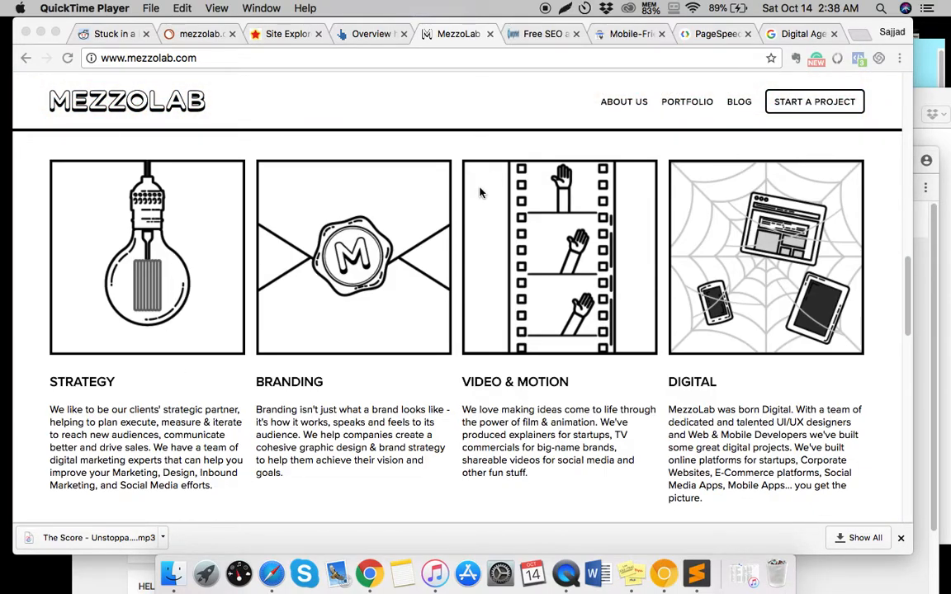
scroll(down, 3)
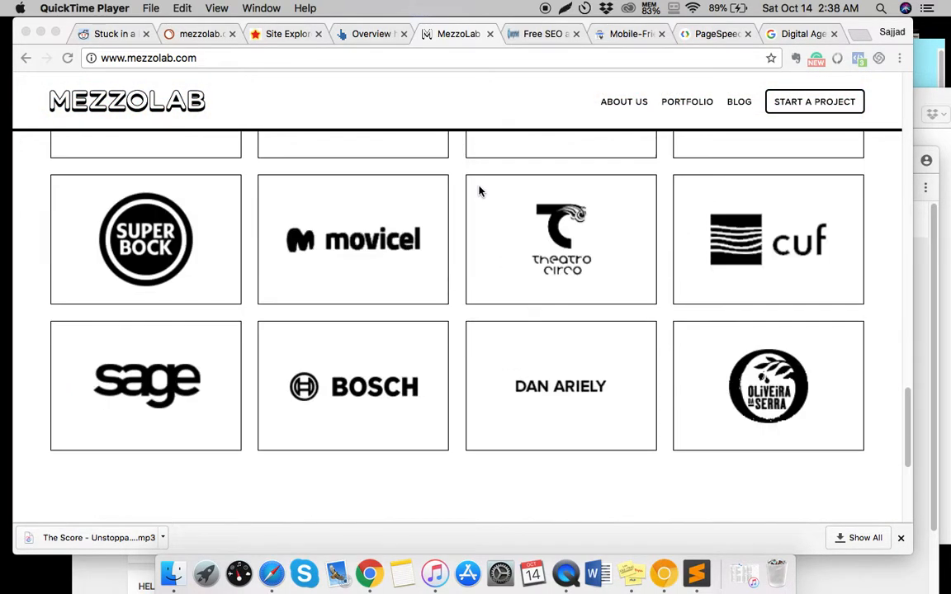
scroll(down, 3)
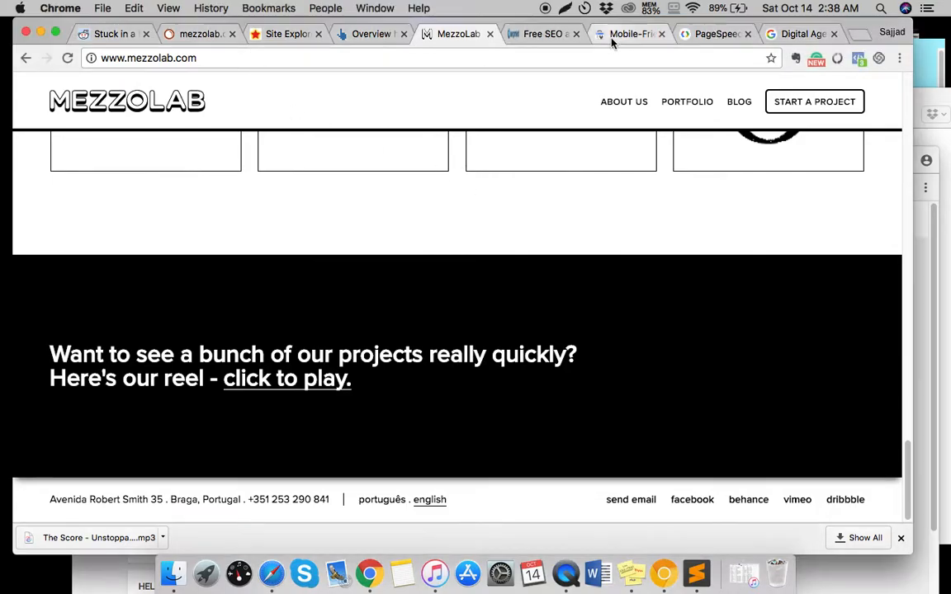
Check mezzolab.com's mobile-friendly result and desktop PageSpeed score (82/100), then return to MezzoLab.
click(630, 34)
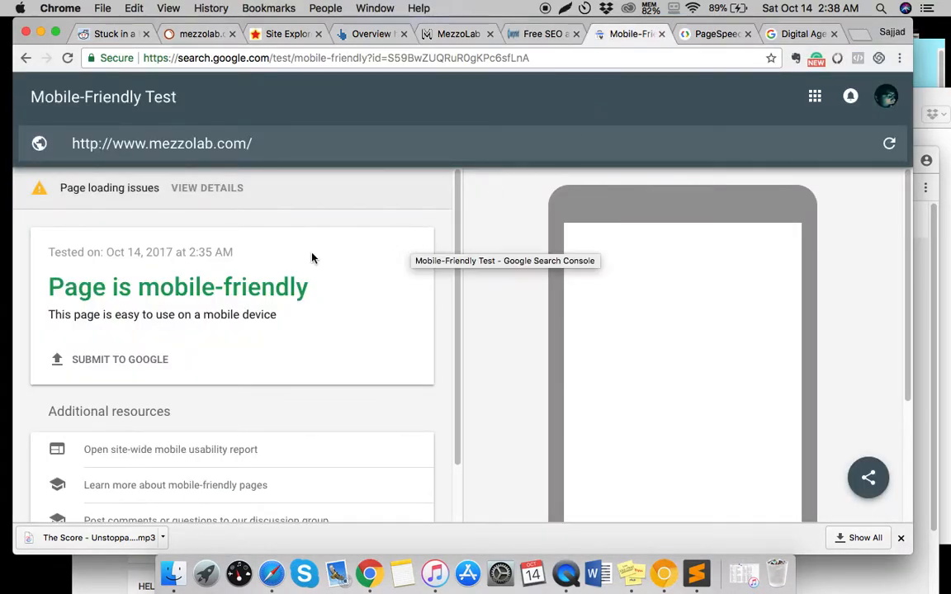
mouse_move(269, 243)
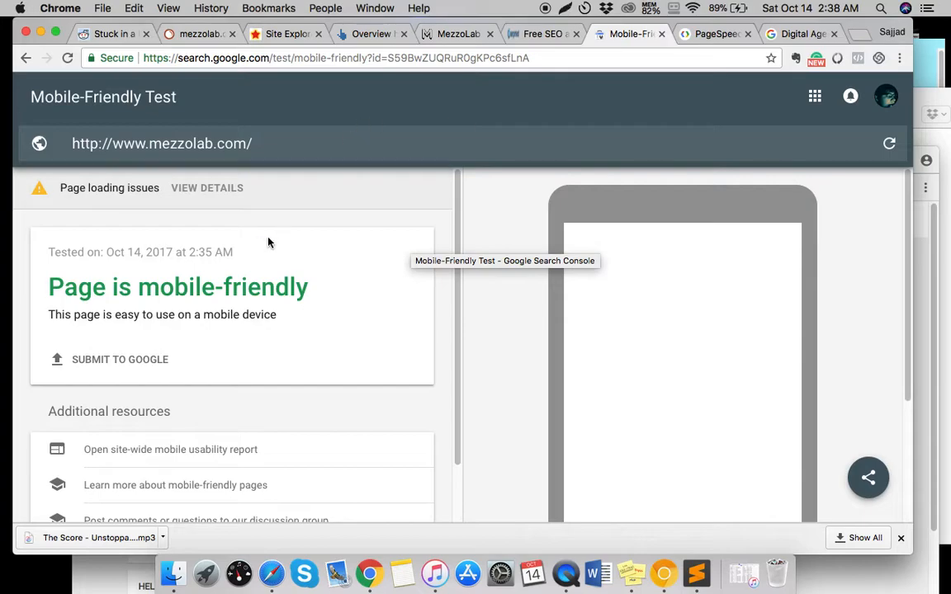
click(716, 34)
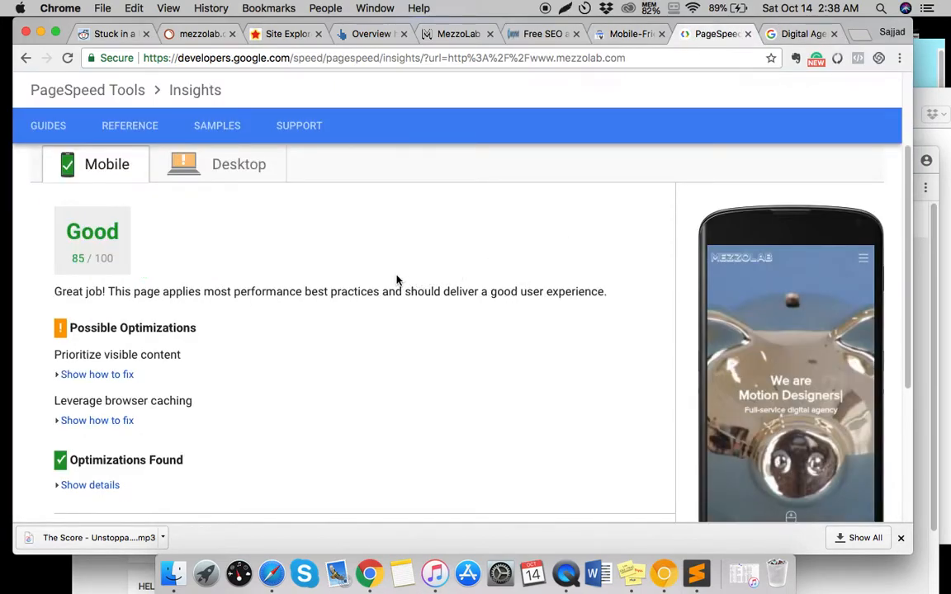
click(217, 163)
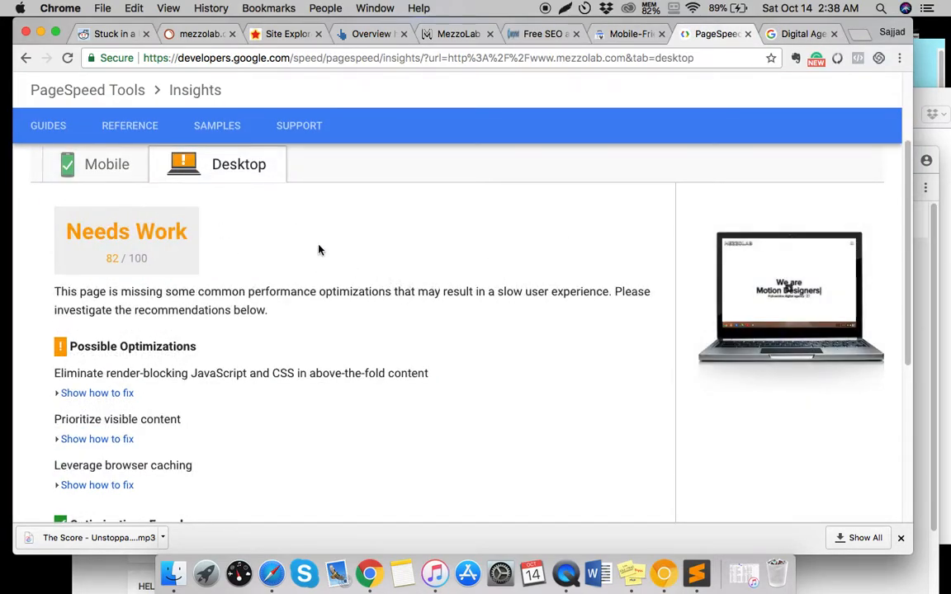
scroll(down, 3)
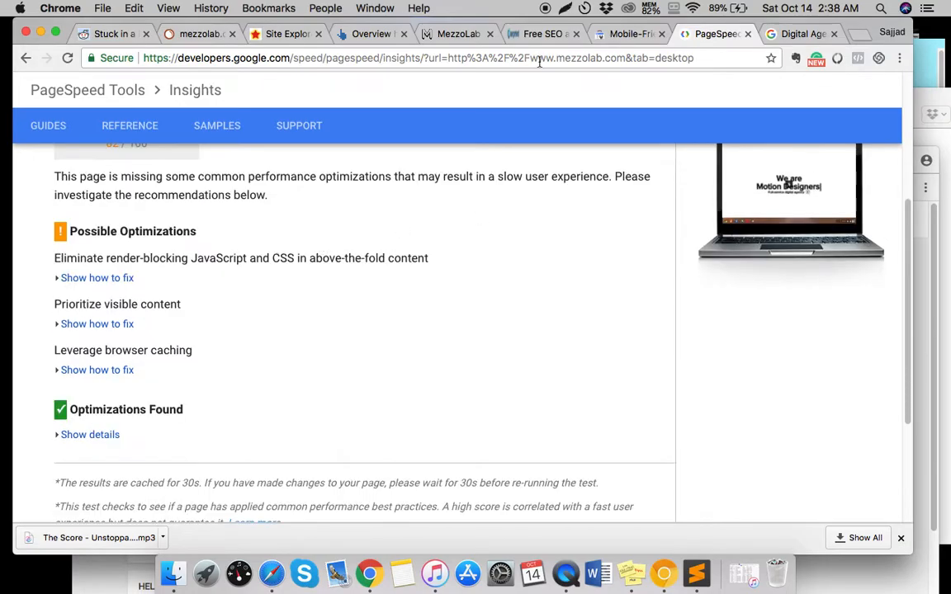
click(458, 34)
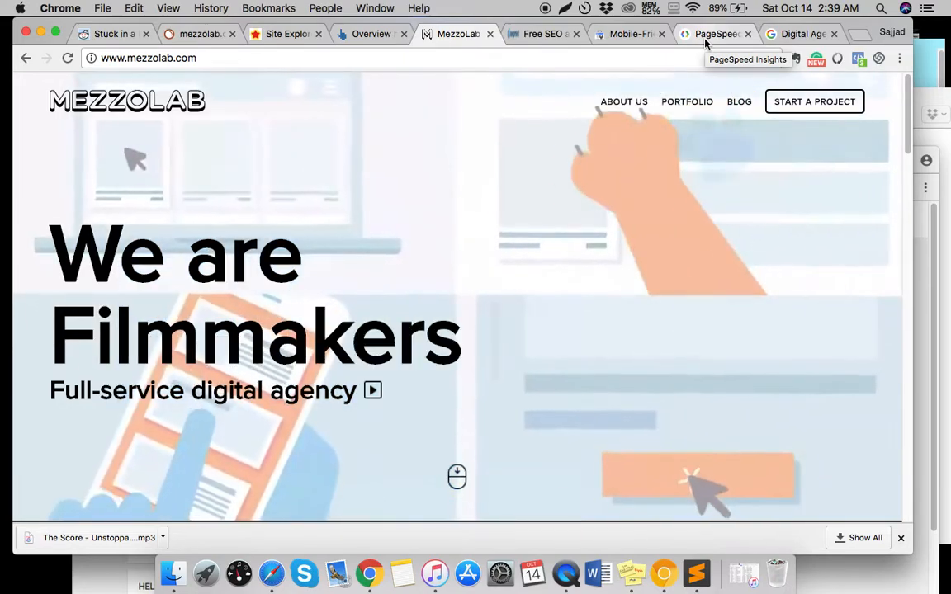
Revisit the PageSpeed desktop results, Majestic backlink report and Digital Agency search results.
click(717, 33)
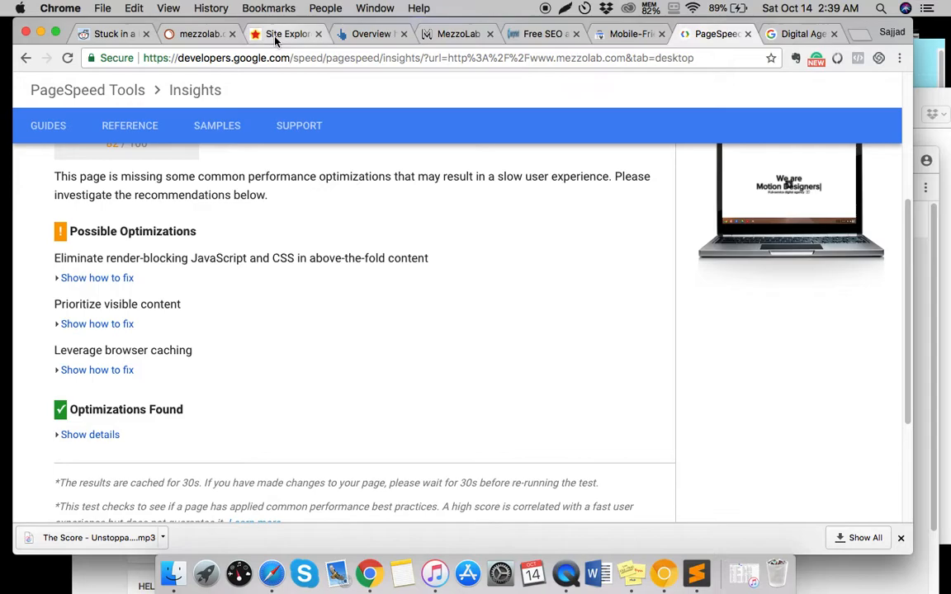
click(287, 33)
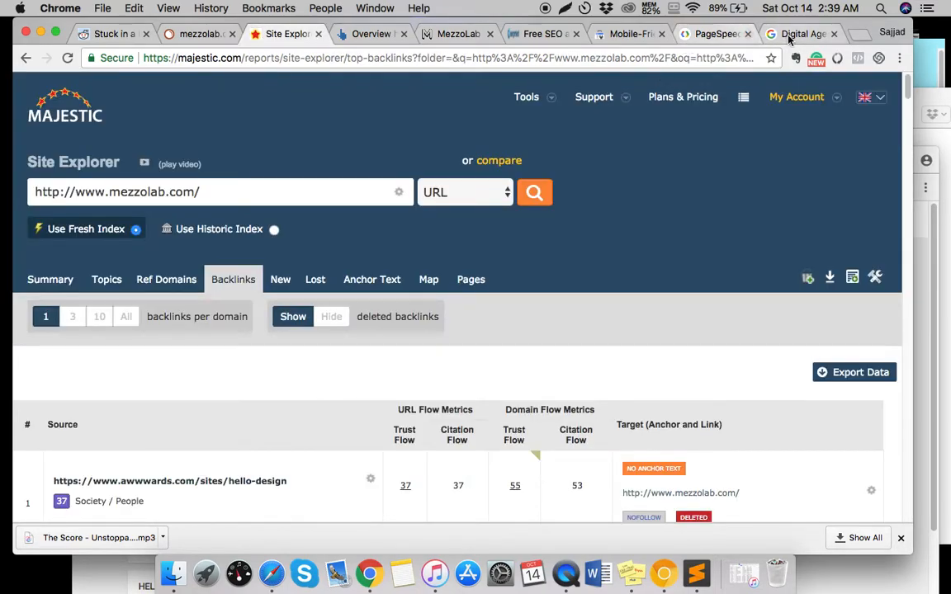
click(799, 34)
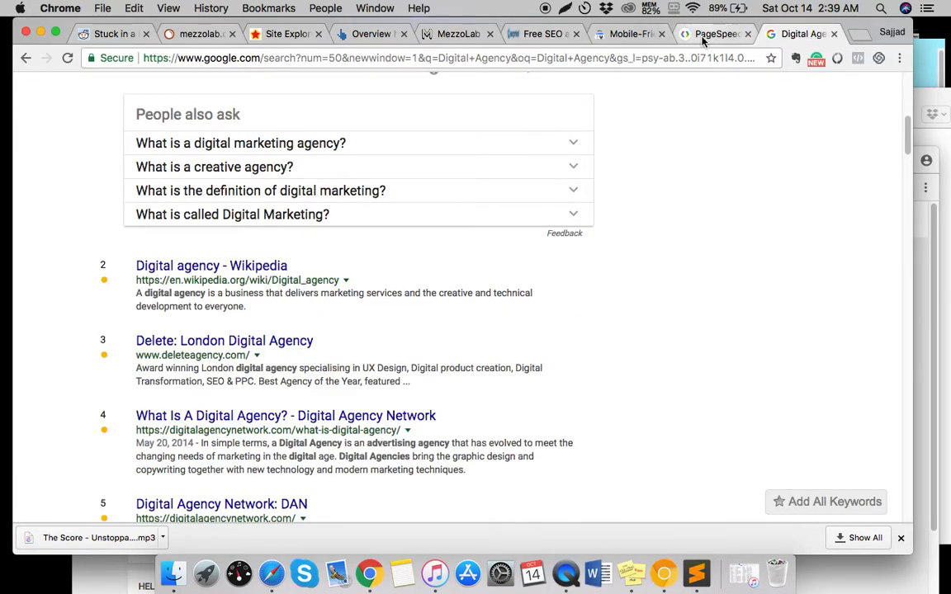
click(458, 34)
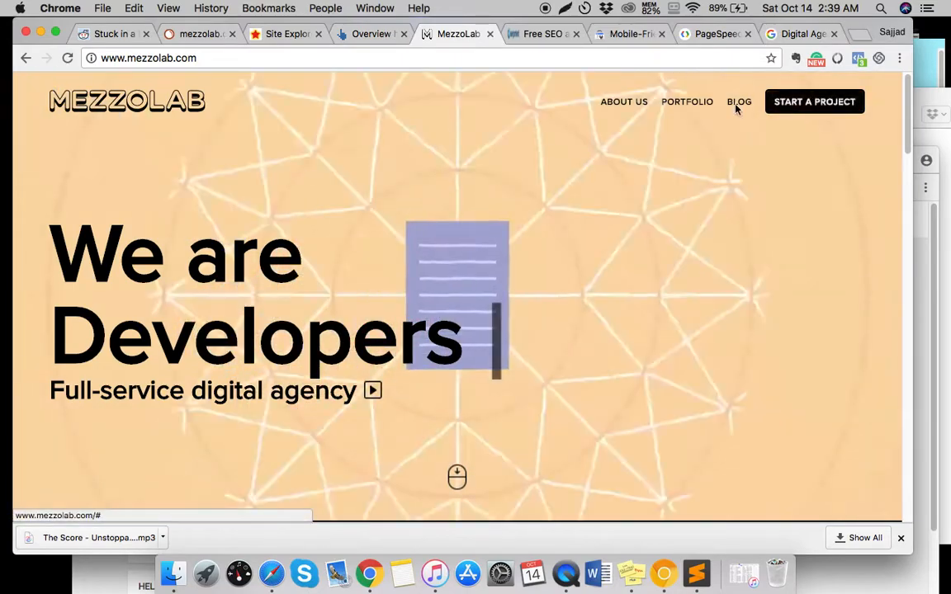
Open MezzoLab's About Us page and scroll down to its footer reel banner.
click(624, 101)
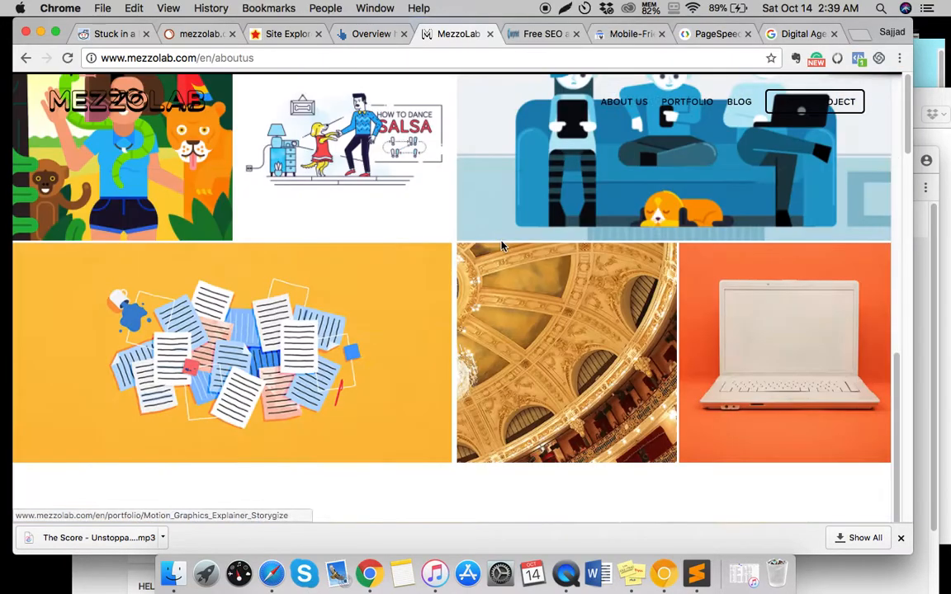
scroll(down, 3)
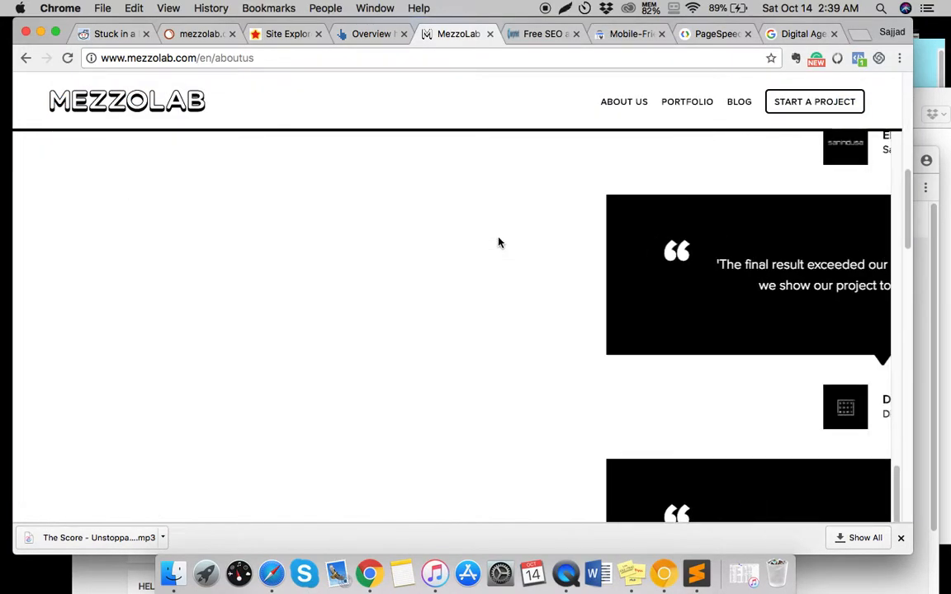
scroll(down, 3)
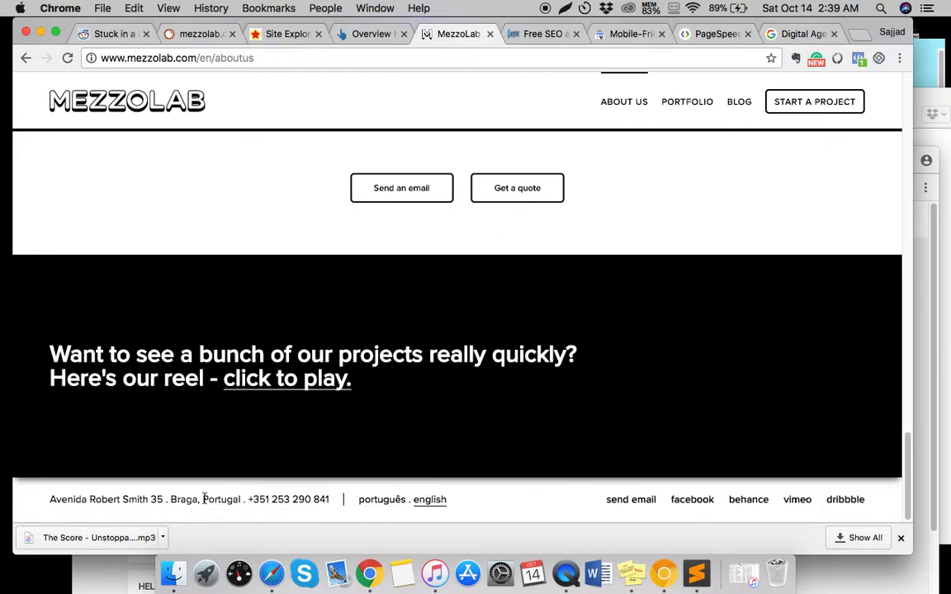
Search Google for 'Digital Agency portugal' and scroll through the results.
click(799, 34)
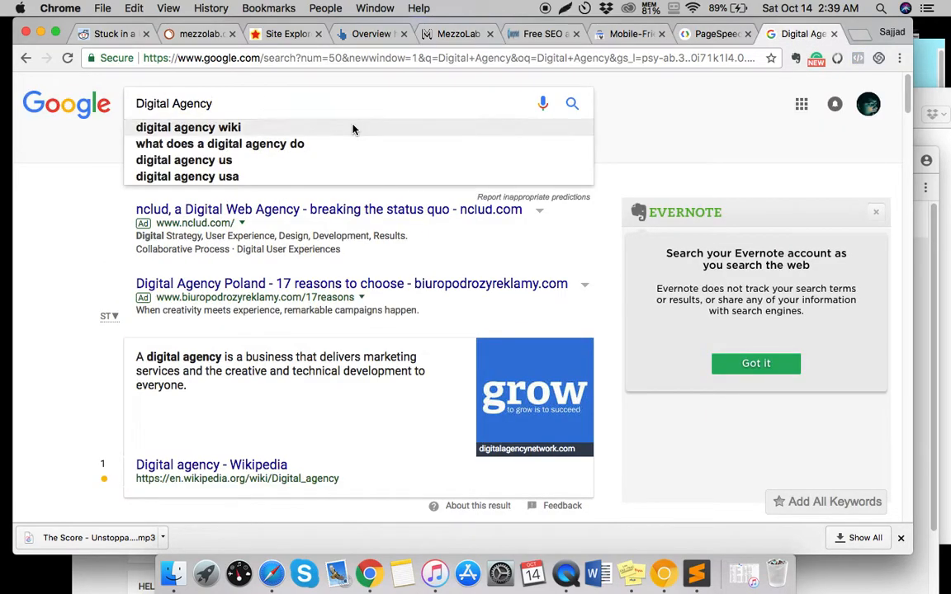
text(portugal)
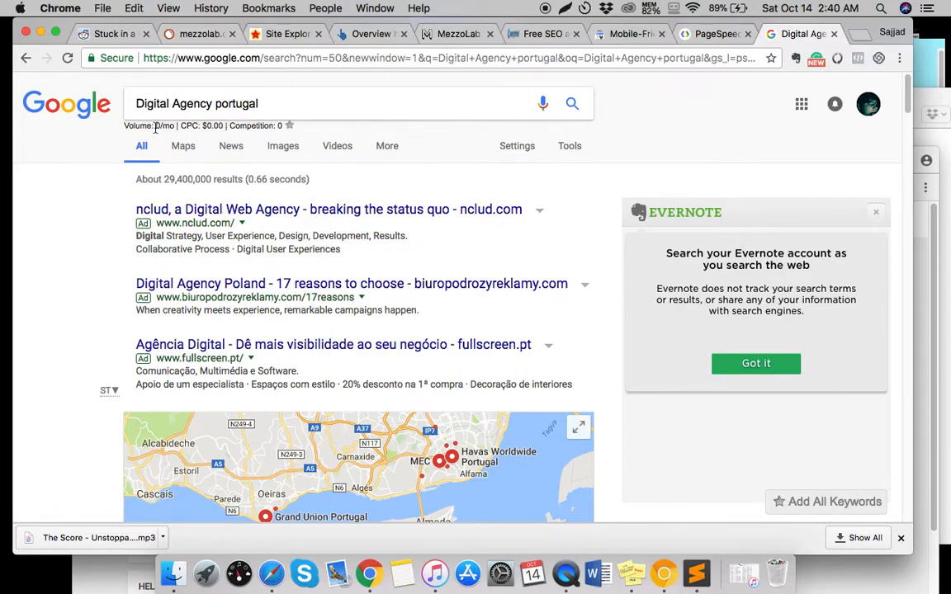
scroll(down, 3)
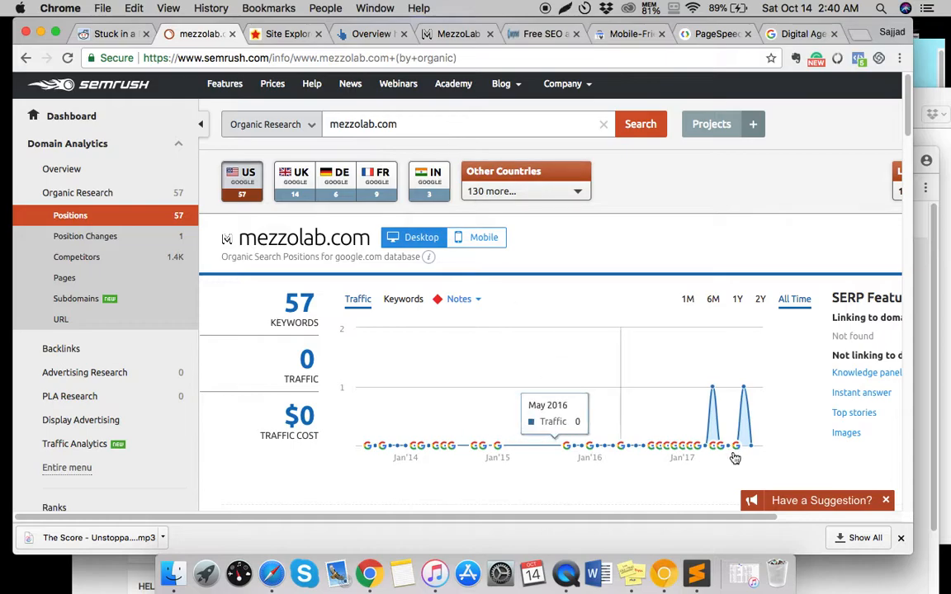
mouse_move(698, 573)
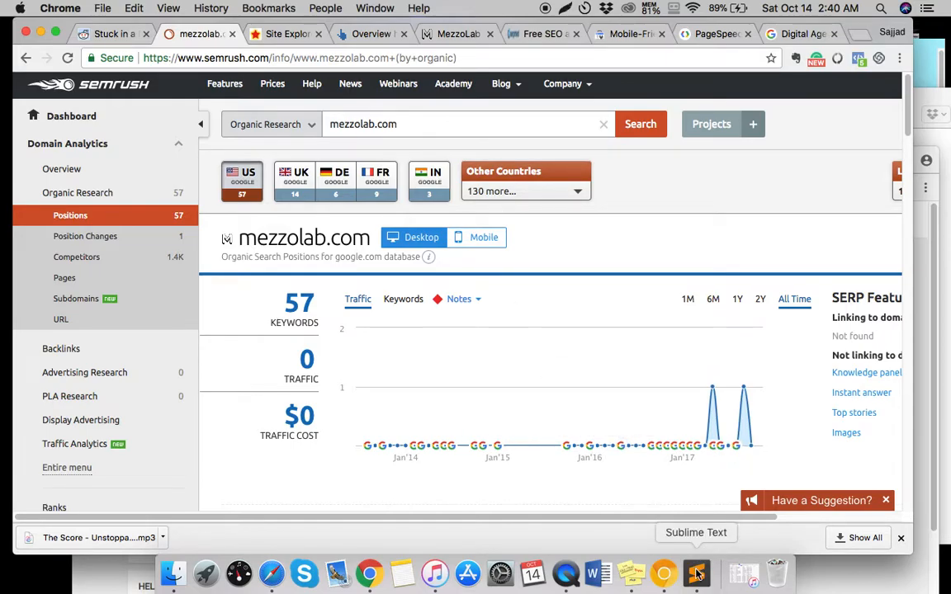
Scroll mezzolab.com's SEMrush organic keyword table down to low-volume Ronaldo and Braga terms.
click(696, 573)
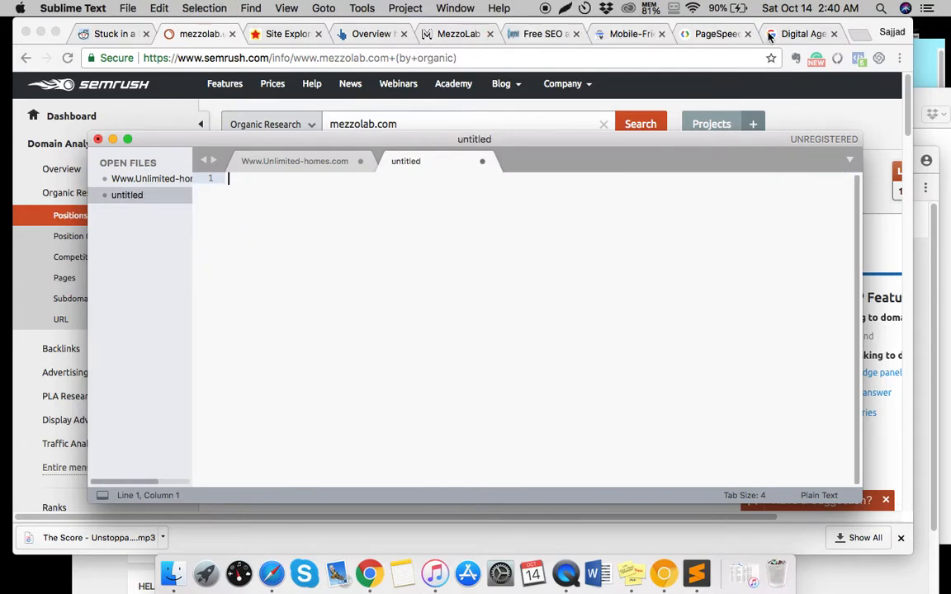
right_click(256, 278)
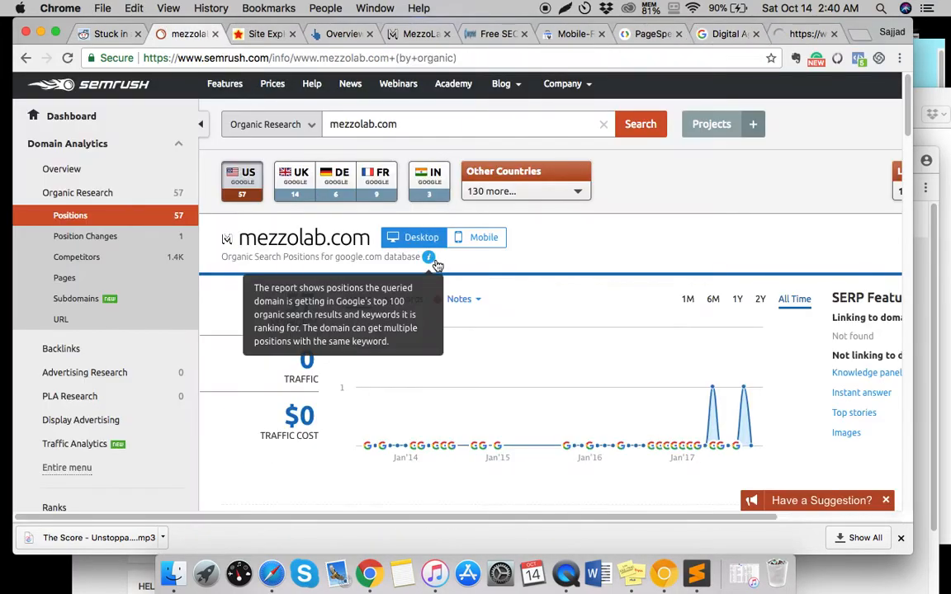
scroll(down, 3)
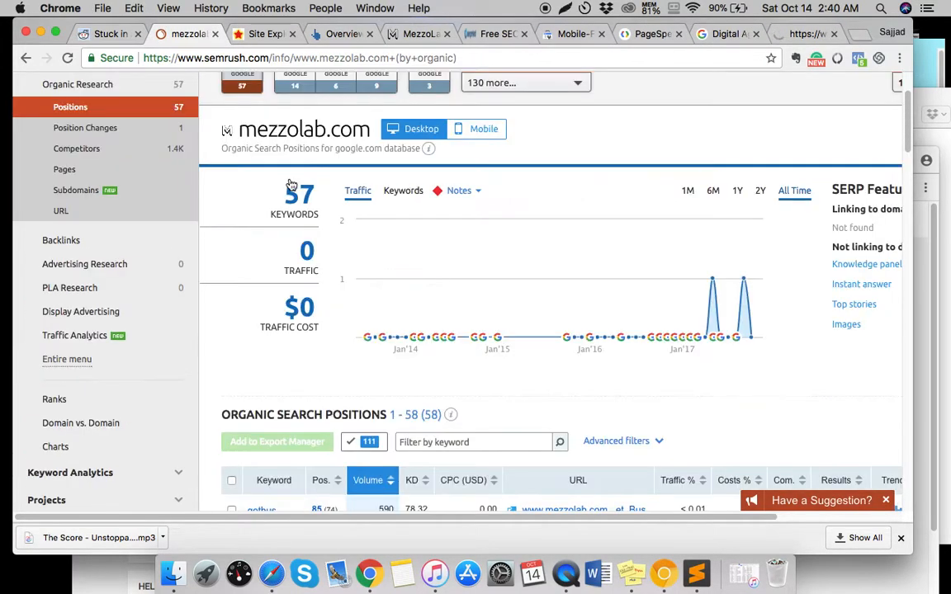
scroll(down, 3)
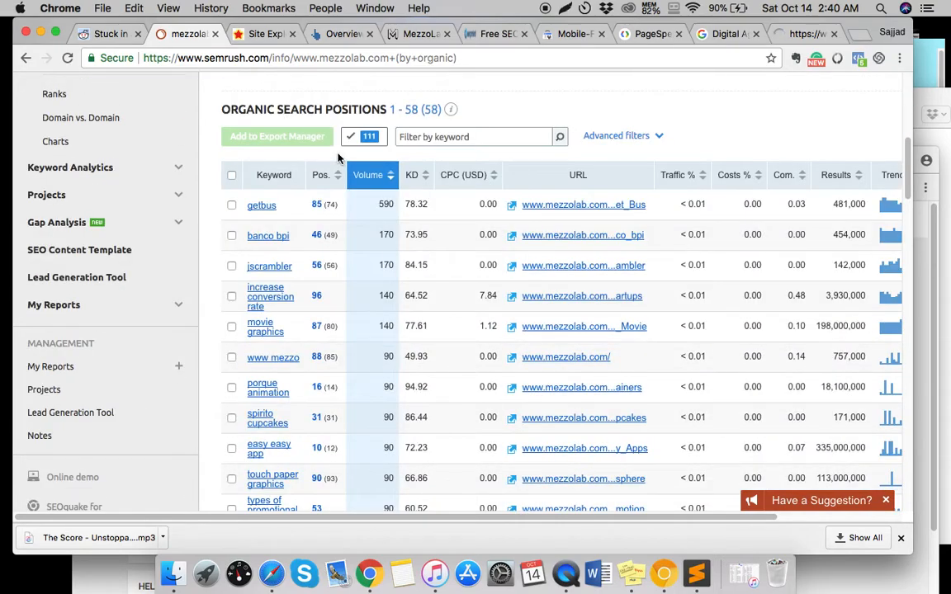
scroll(down, 3)
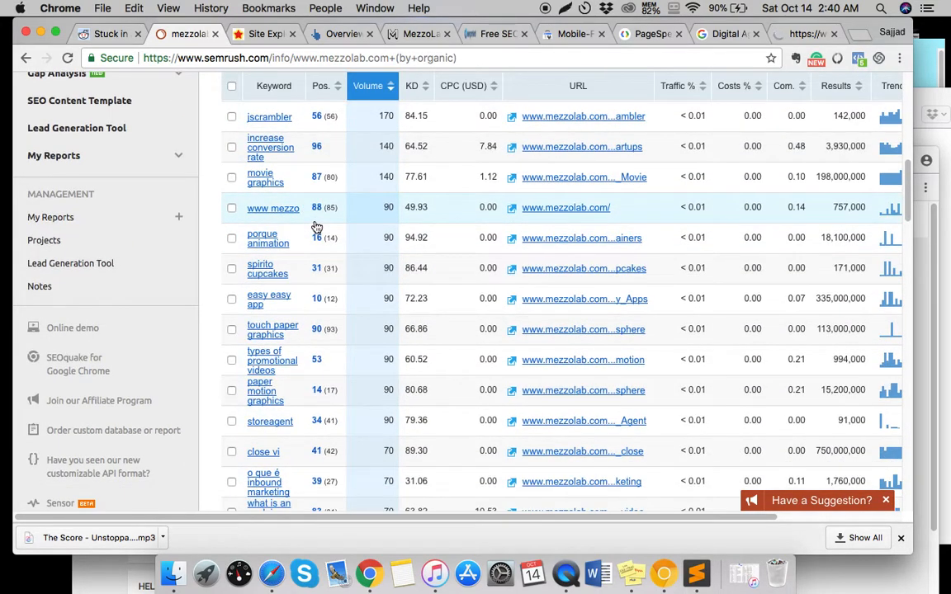
scroll(down, 3)
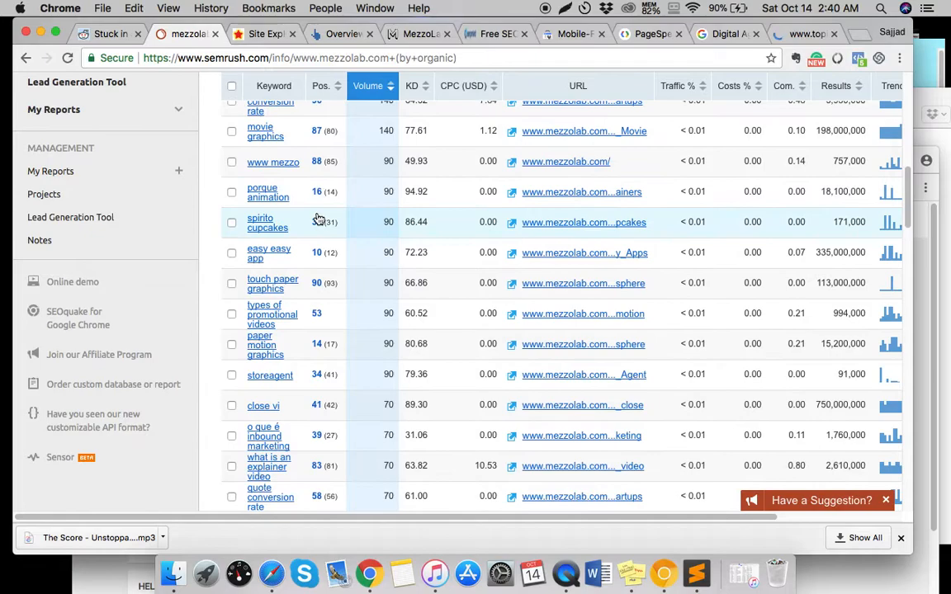
scroll(down, 3)
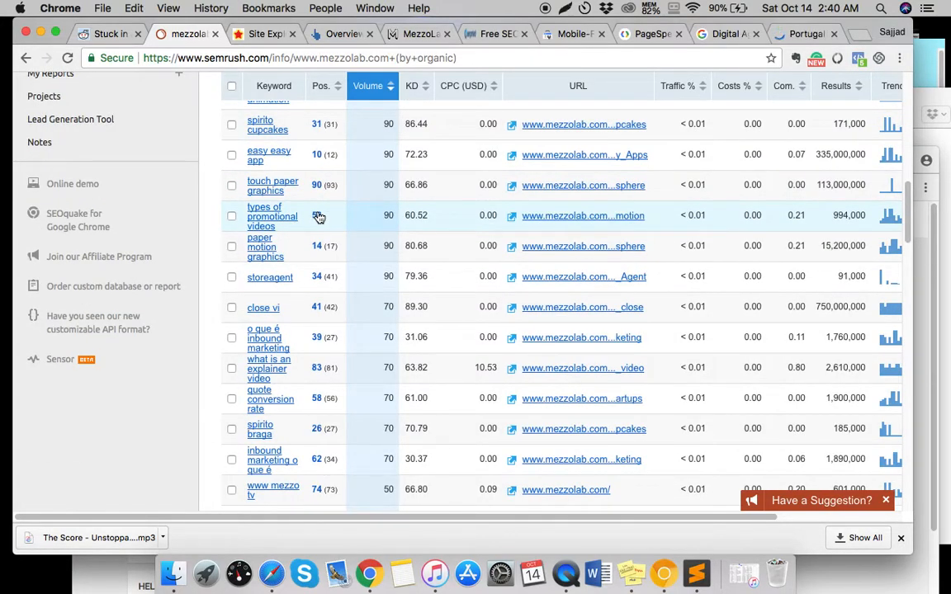
scroll(down, 3)
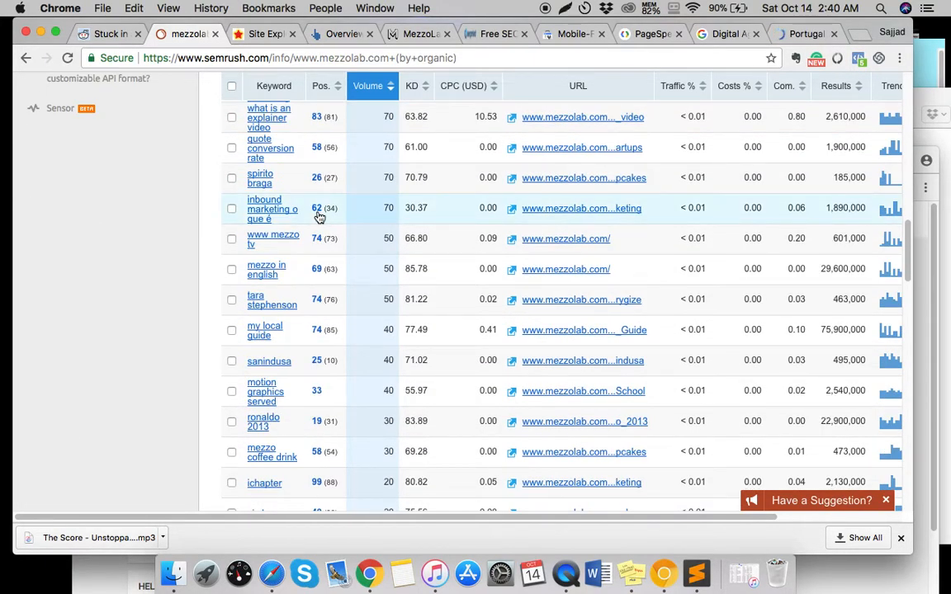
scroll(down, 3)
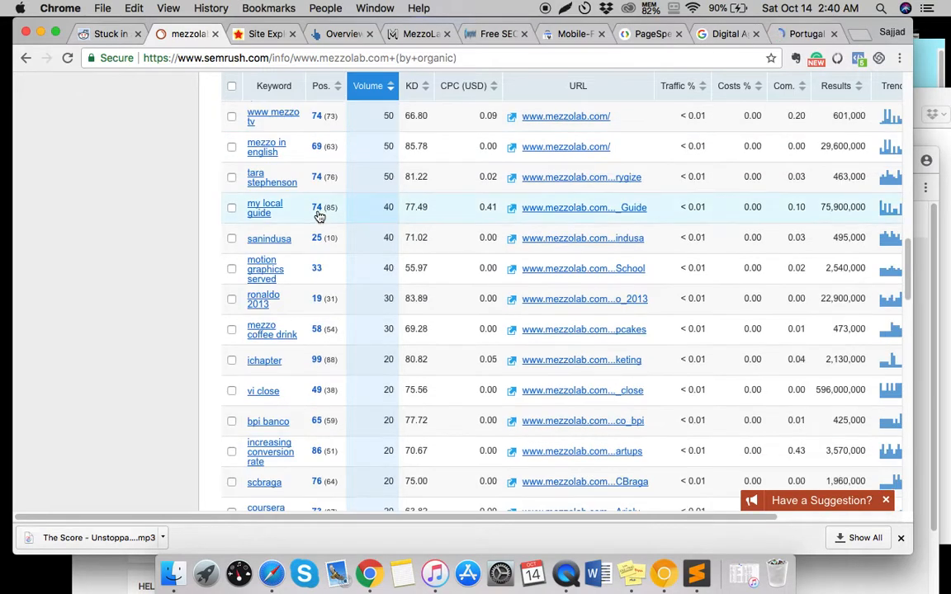
scroll(down, 3)
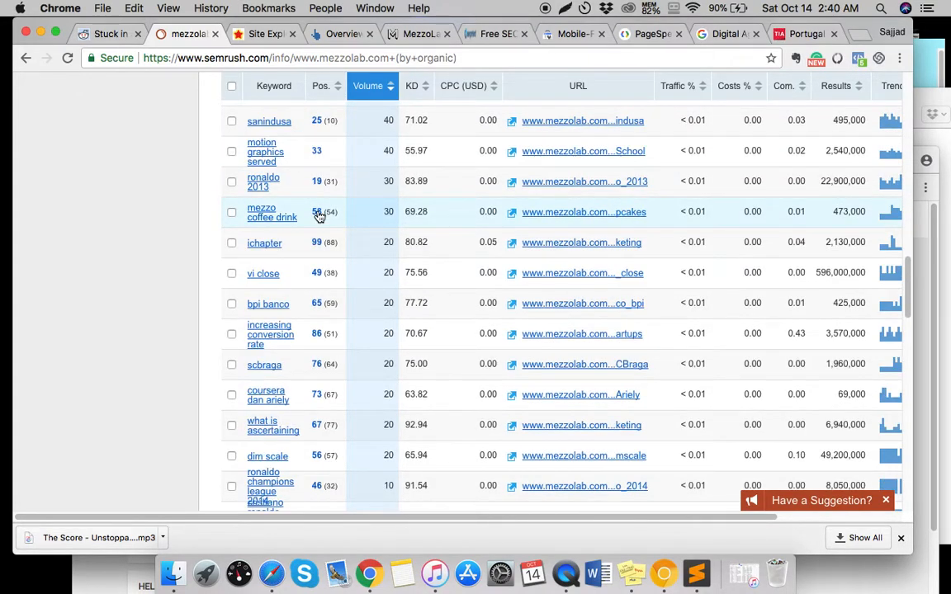
scroll(down, 3)
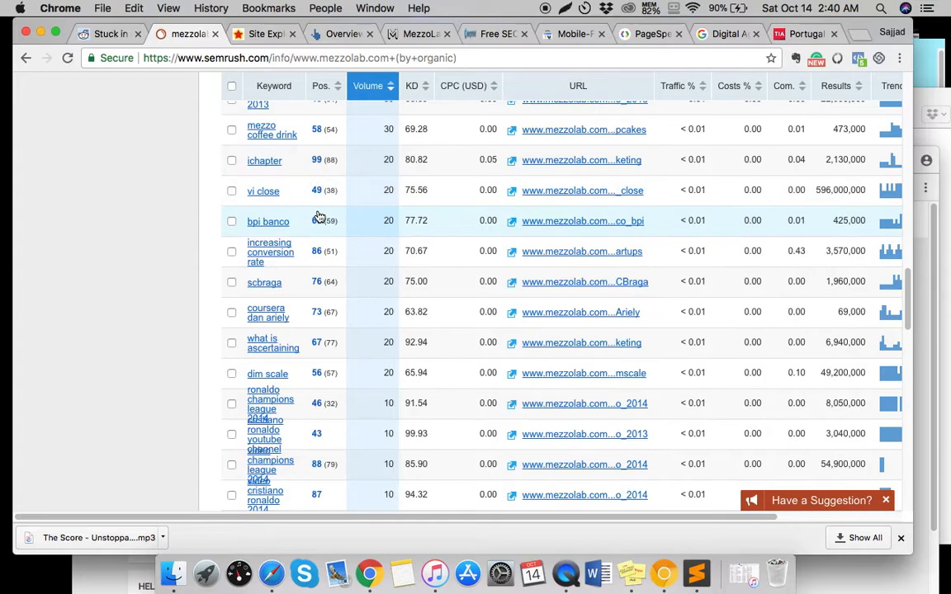
scroll(down, 3)
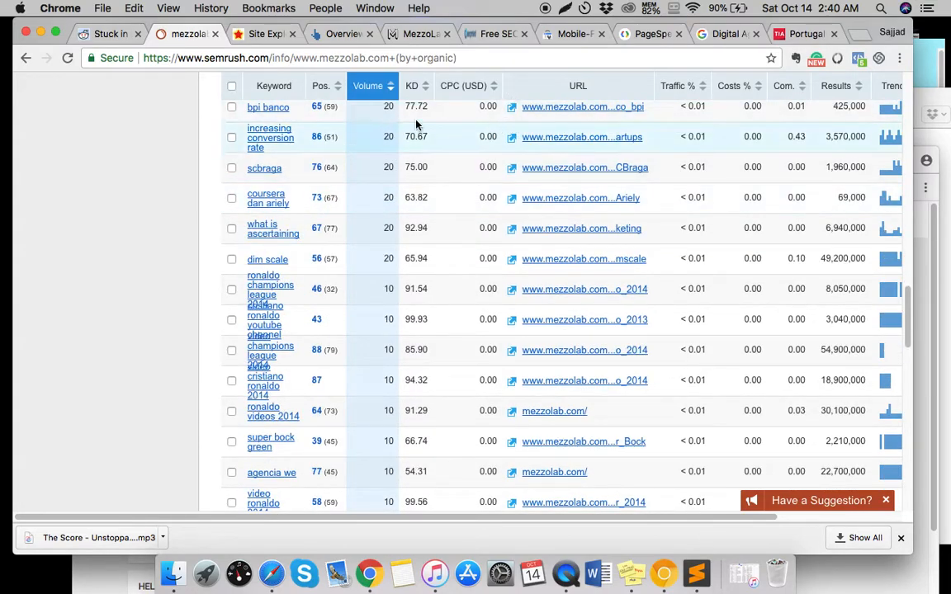
Browse the Top Interactive Agencies Portugal directory and the ranked agency listings.
click(804, 34)
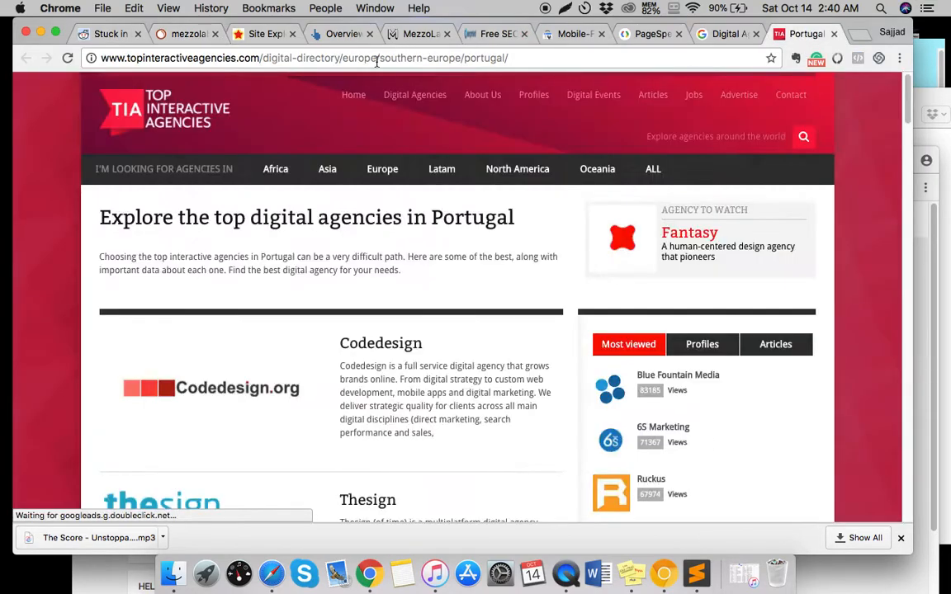
scroll(down, 3)
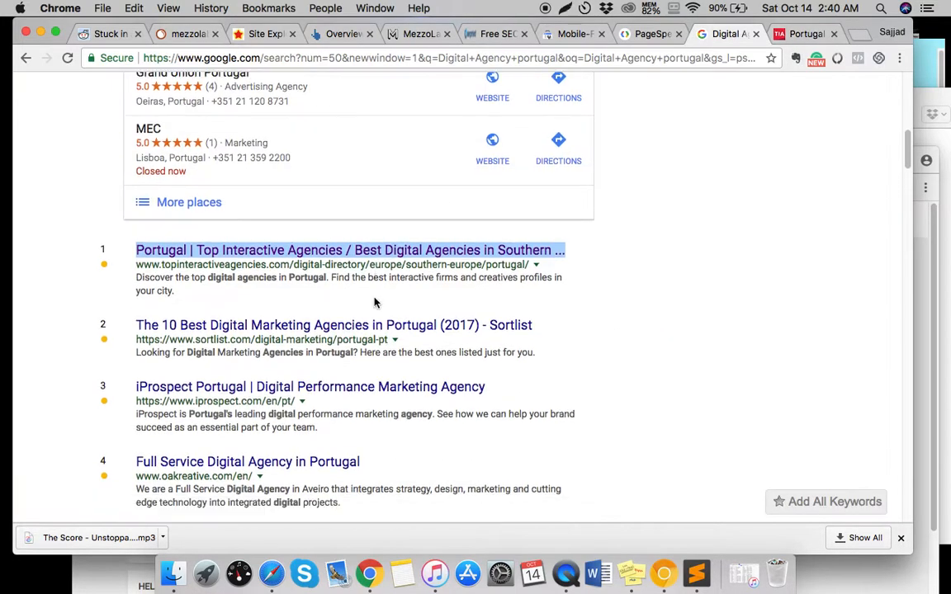
scroll(down, 3)
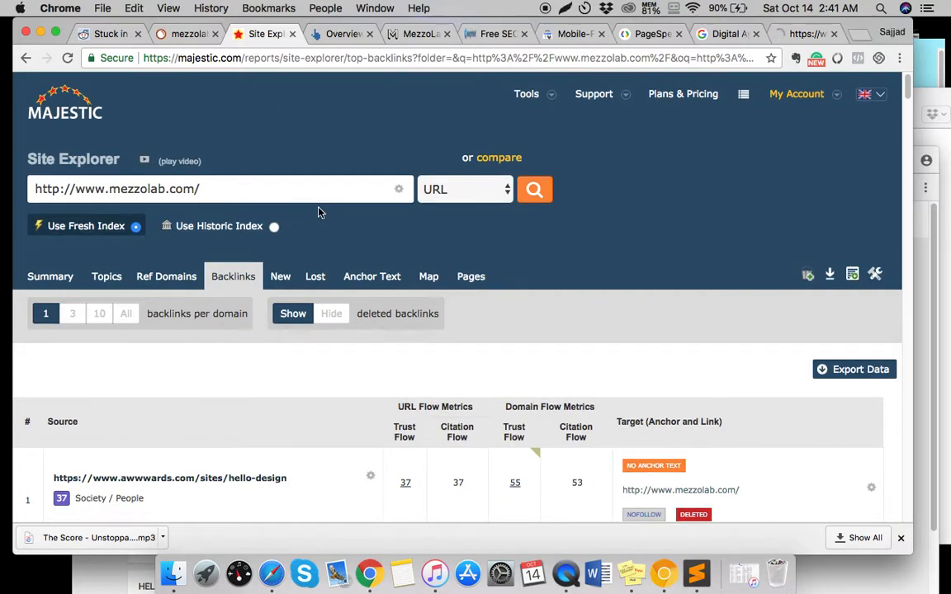
Scroll mezzolab.com's Majestic backlinks, topped by awwwards, Latino Group, Theatro Circo and GNRation.
scroll(down, 3)
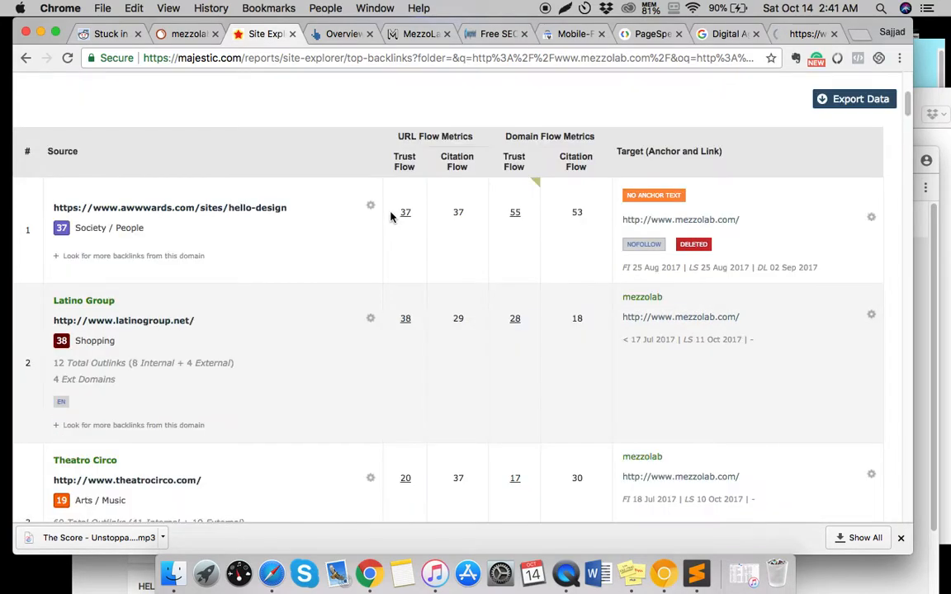
scroll(down, 3)
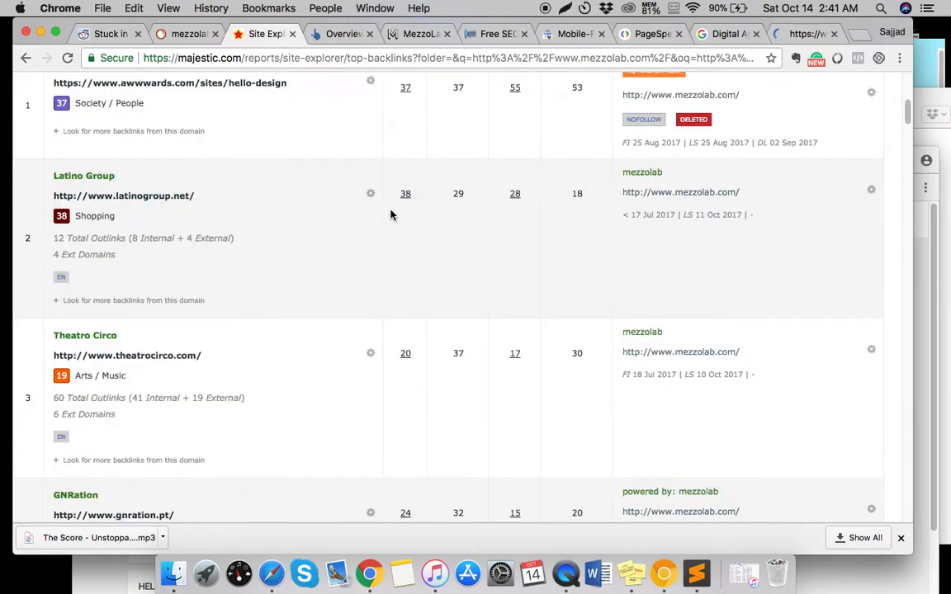
scroll(up, 3)
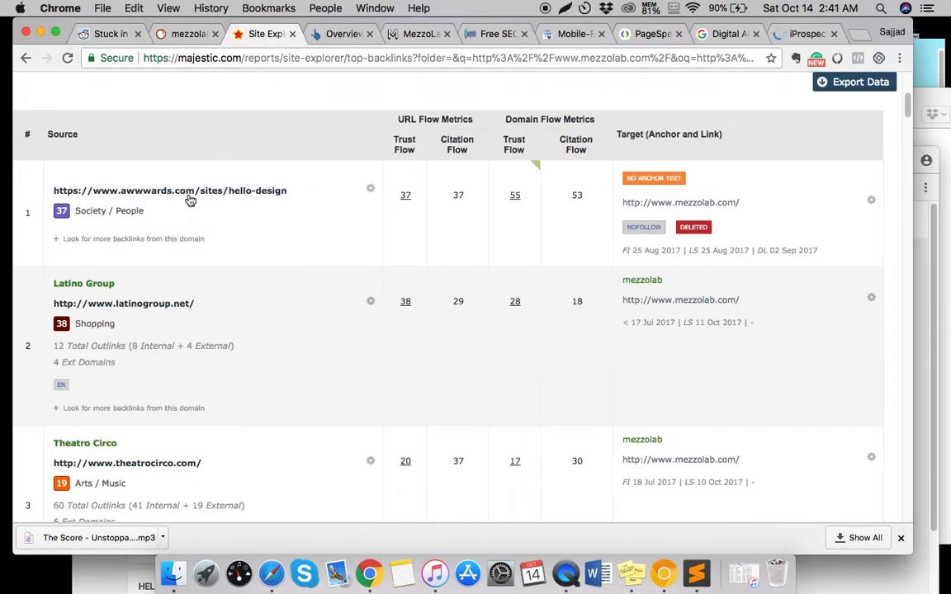
mouse_move(295, 192)
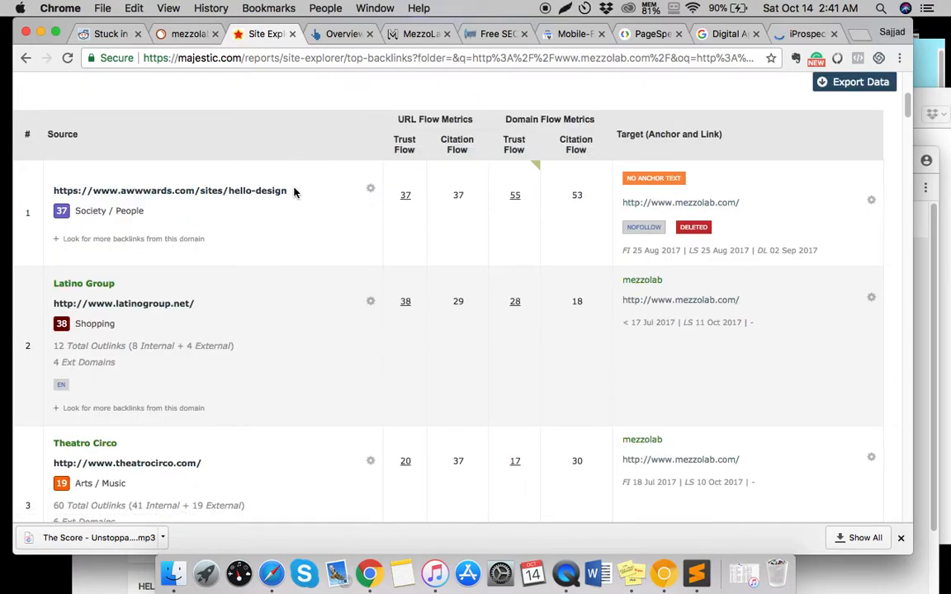
mouse_move(213, 198)
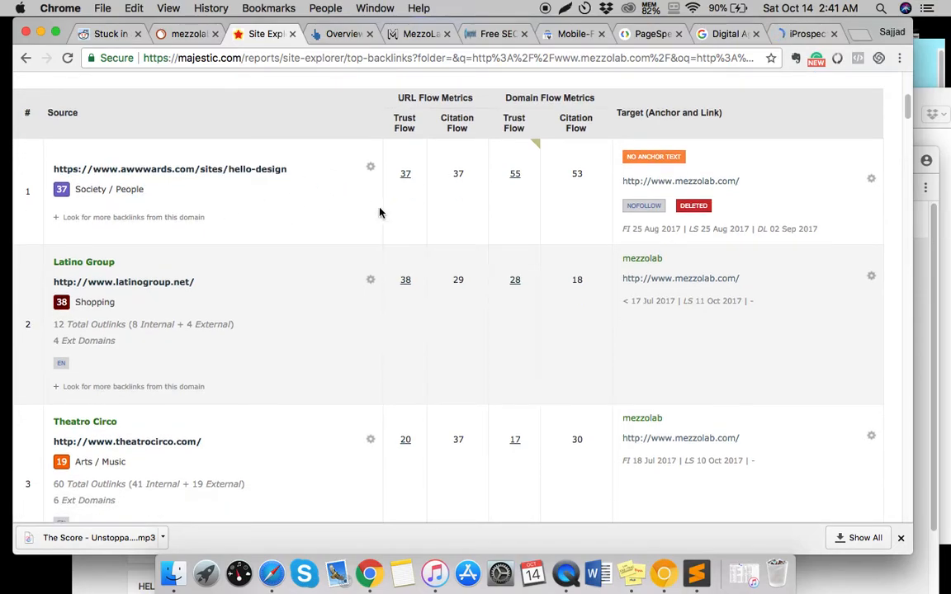
scroll(down, 3)
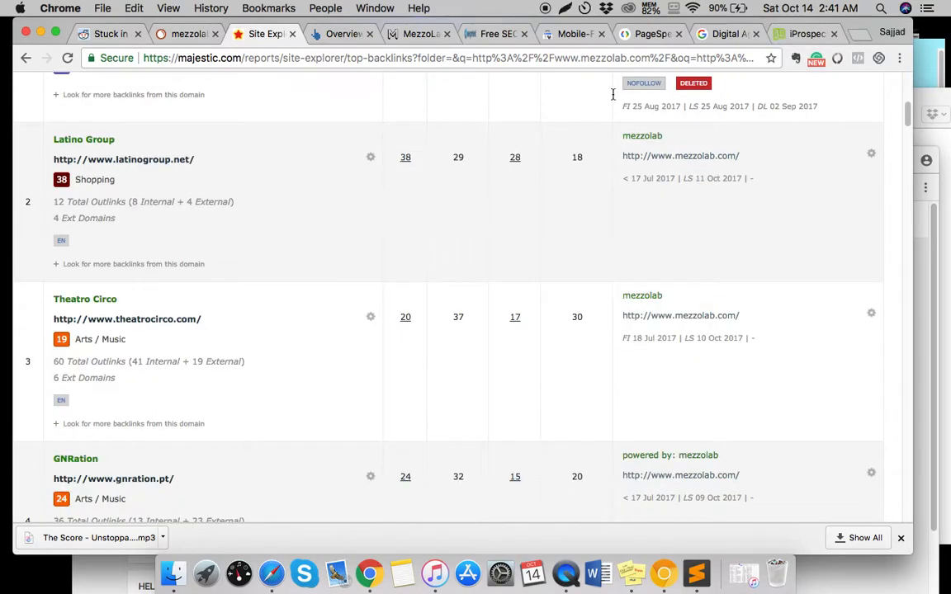
scroll(up, 3)
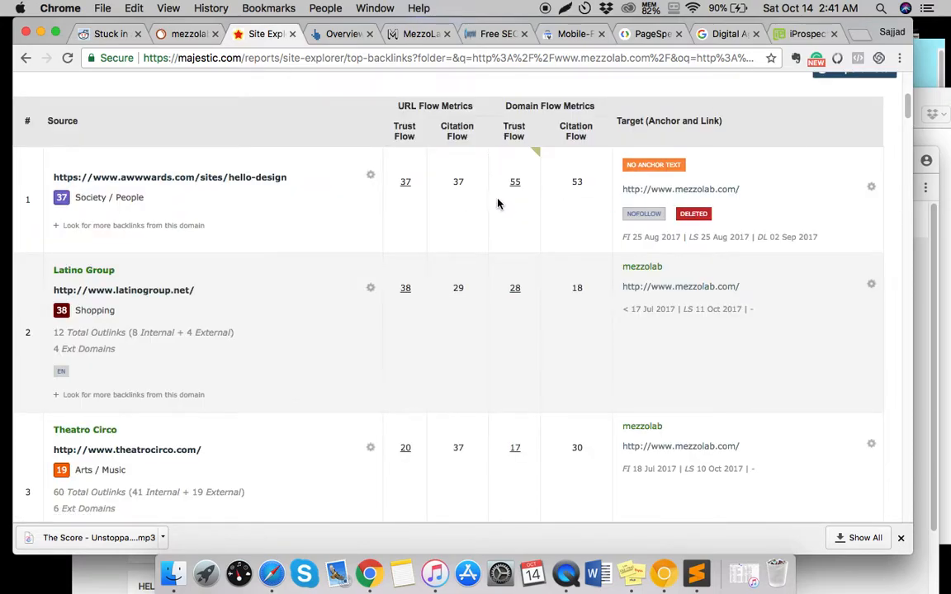
scroll(up, 3)
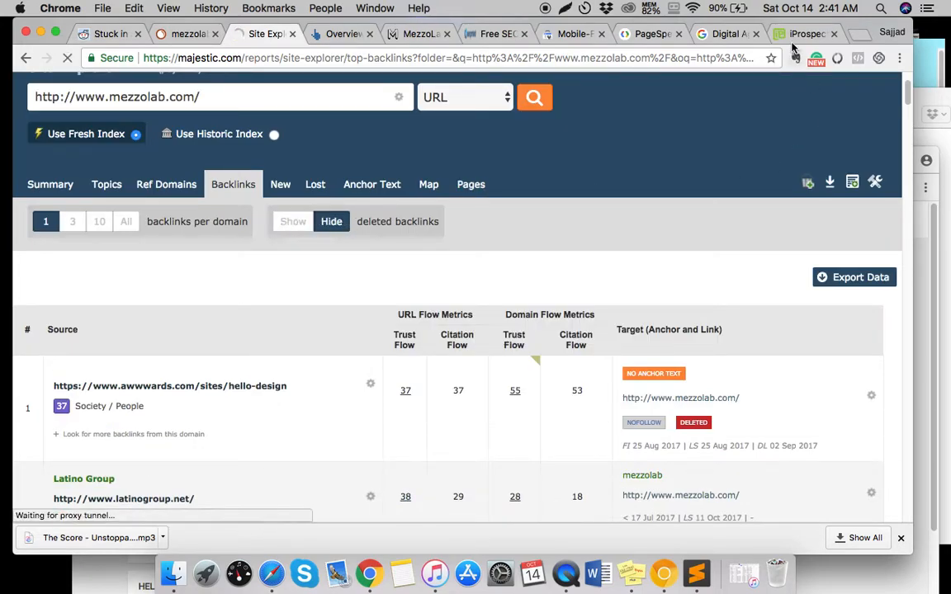
Glance at the iProspect Portugal site, then scroll the refreshed Majestic backlinks led by Latino Group.
click(805, 34)
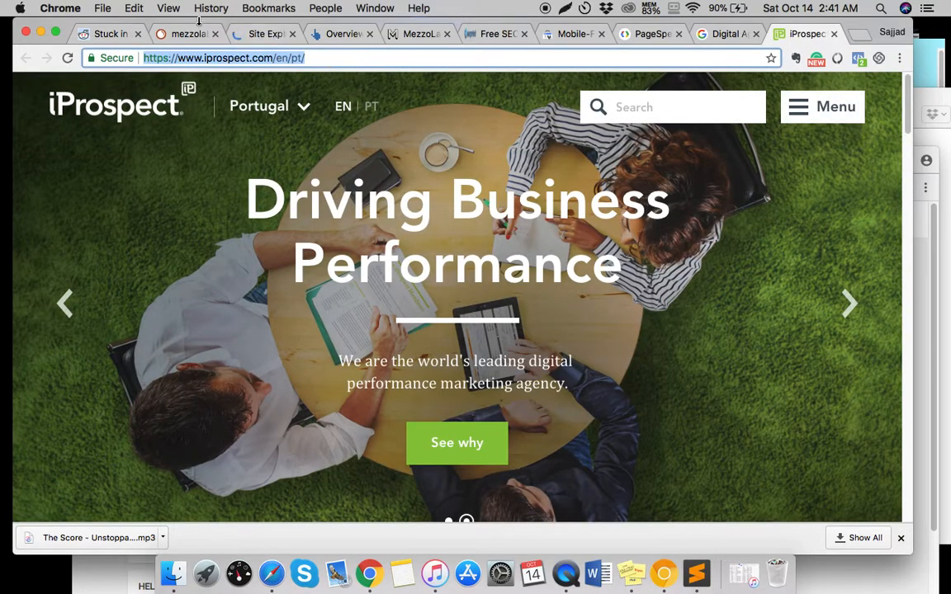
click(185, 34)
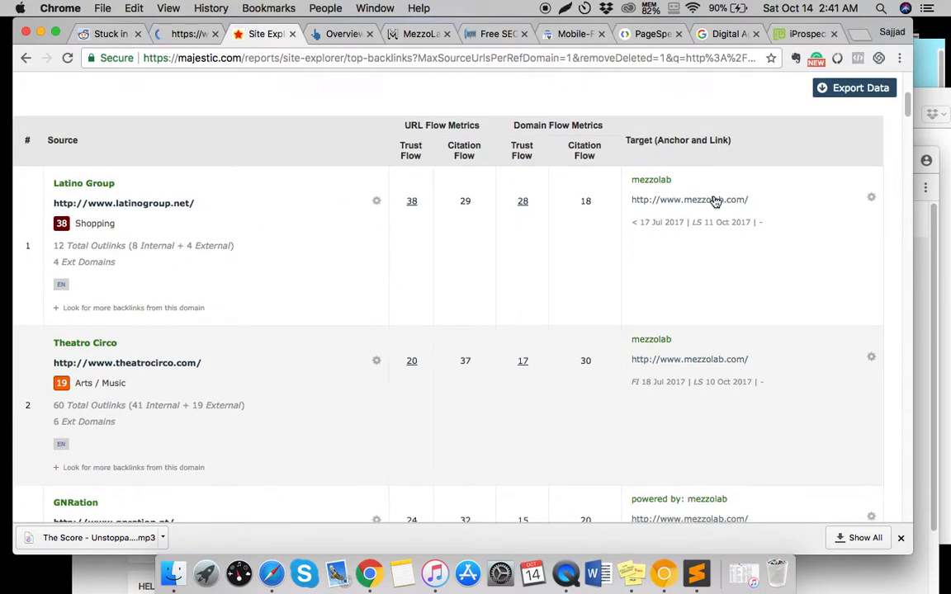
scroll(down, 3)
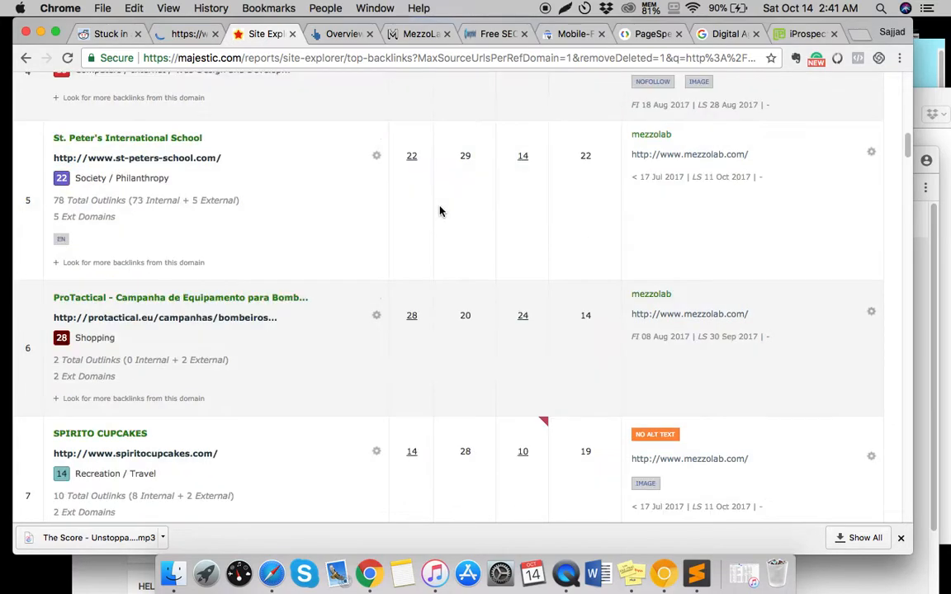
scroll(up, 3)
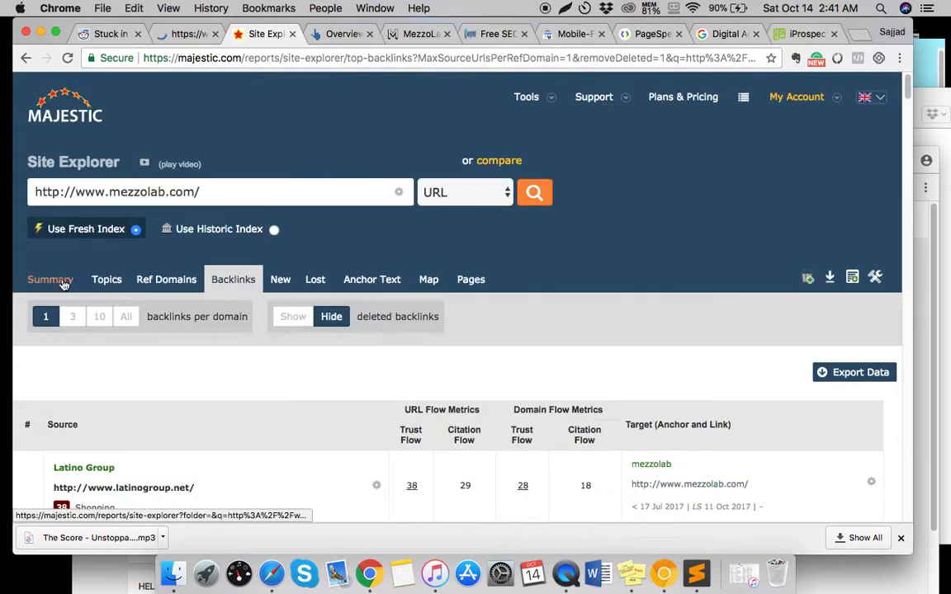
Review mezzolab.com's Ahrefs overview: DR 49, 176K backlinks, 69 referring domains, anchor terms.
click(341, 33)
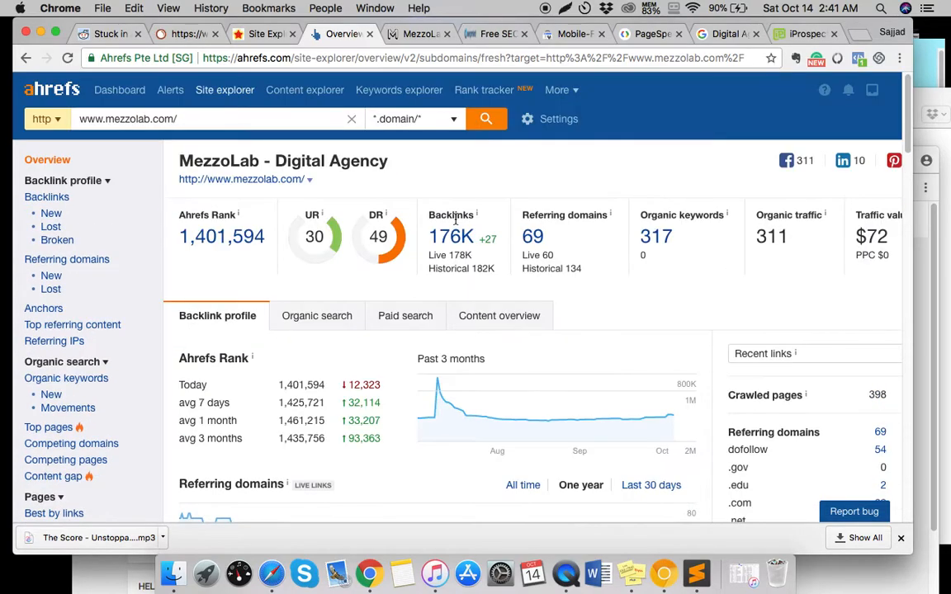
scroll(down, 3)
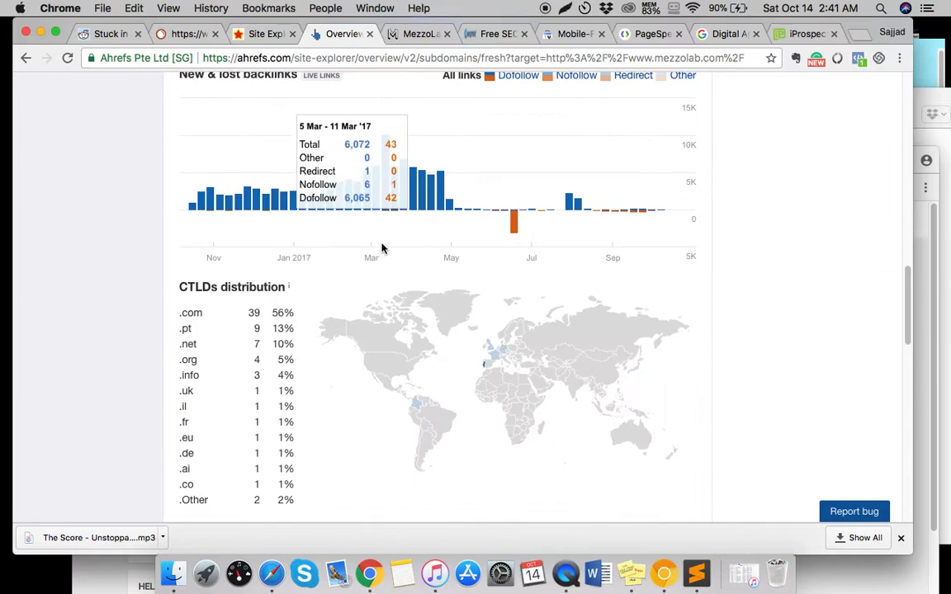
scroll(down, 3)
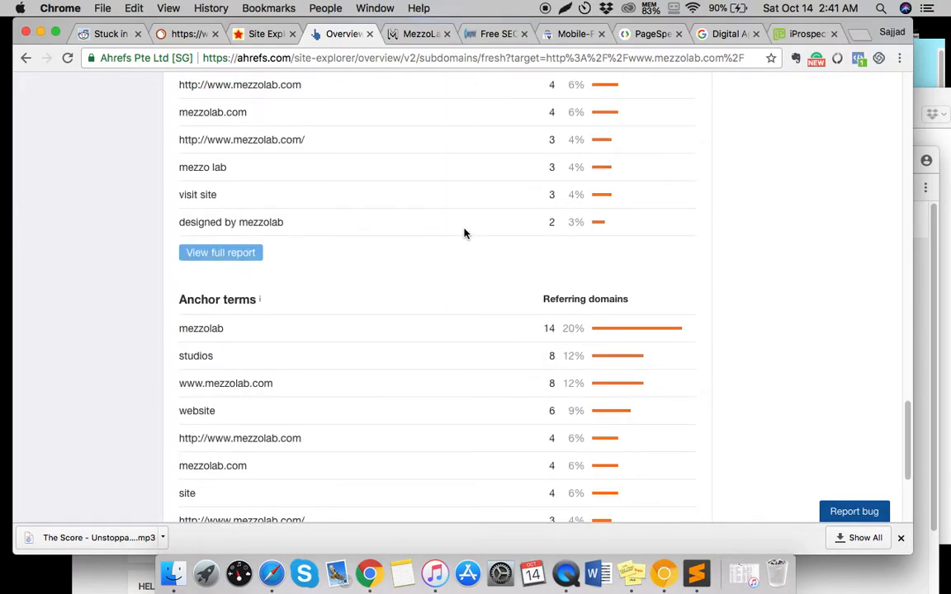
scroll(down, 3)
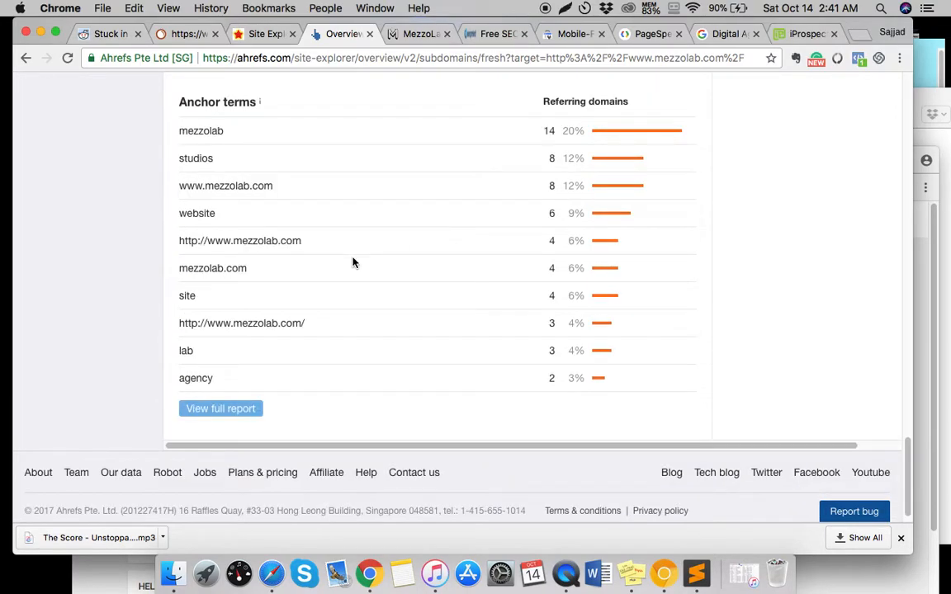
scroll(up, 3)
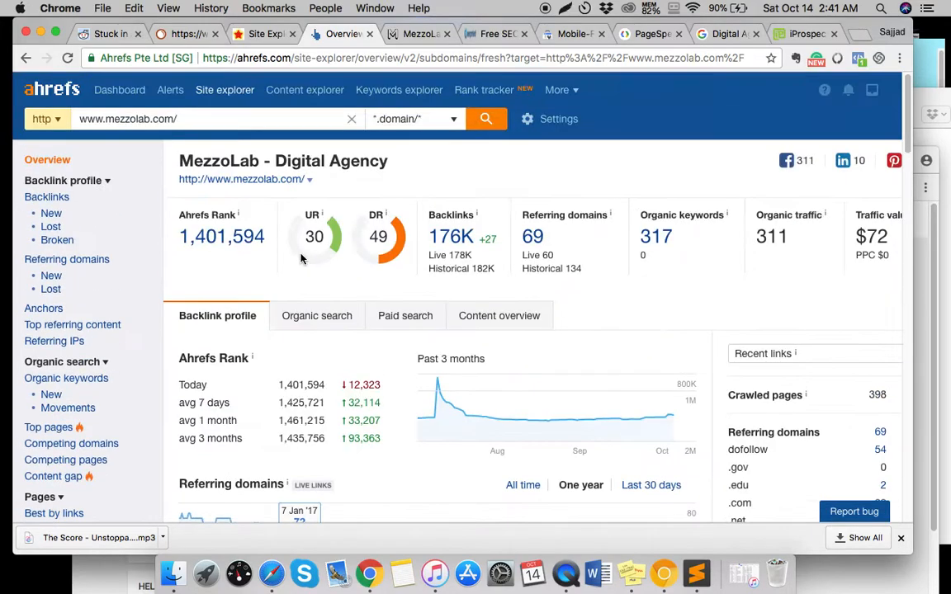
mouse_move(43, 308)
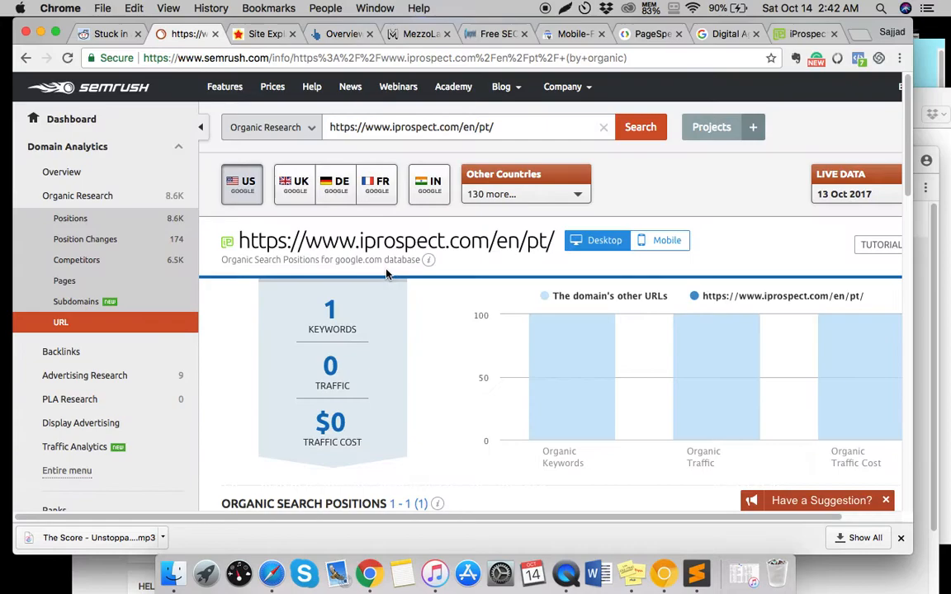
Show iprospect.com's domain-wide SEMrush organic positions (8,588 keywords), briefly checking the iProspect and Google tabs.
scroll(down, 3)
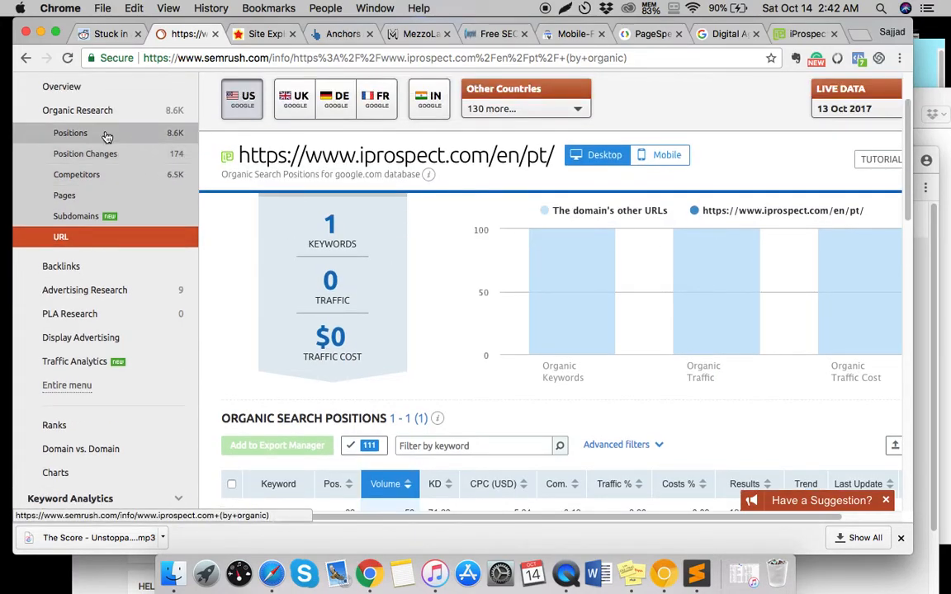
click(70, 133)
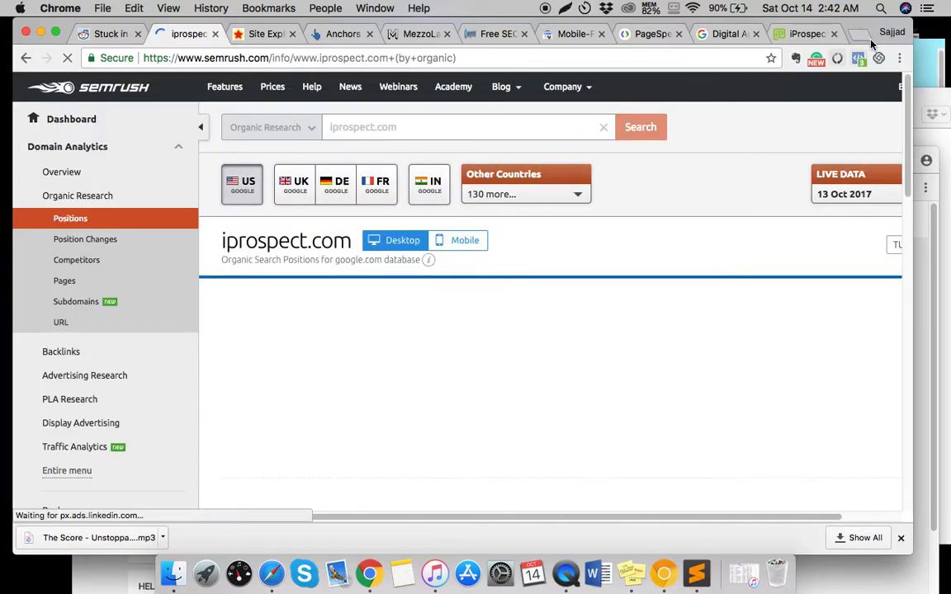
click(805, 34)
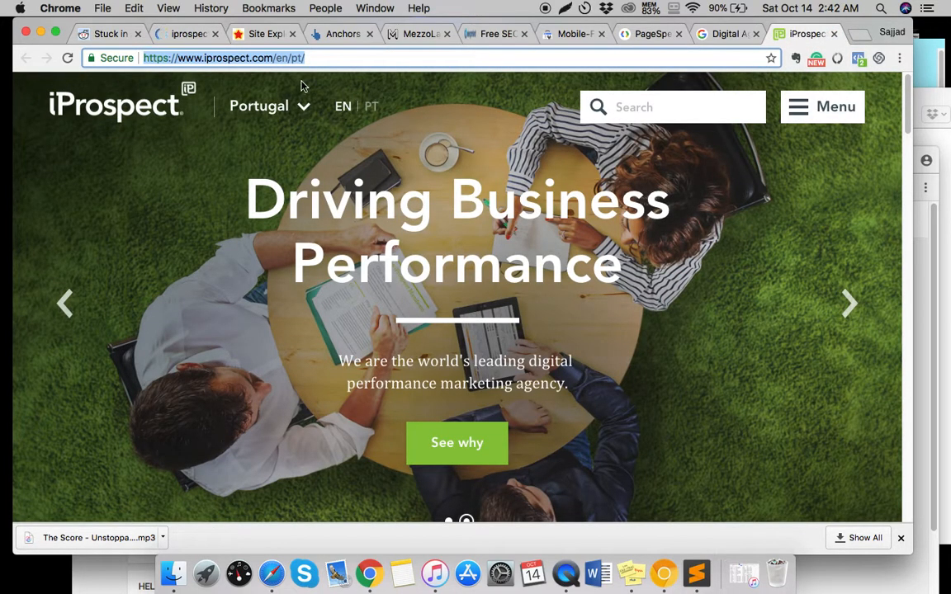
click(722, 34)
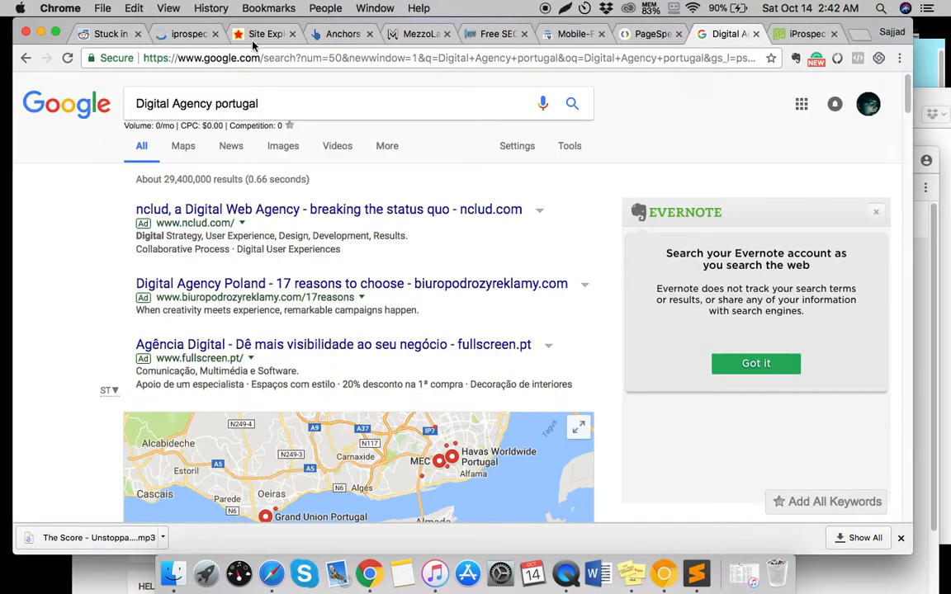
click(188, 34)
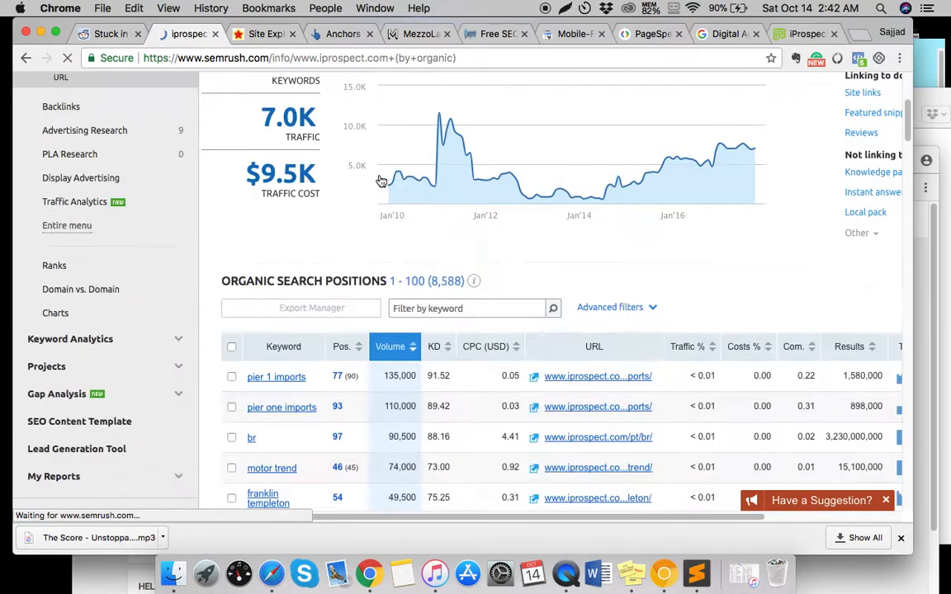
Scroll iProspect's SEMrush keywords down to 2,400-volume terms, then reopen the 'Digital Agency portugal' results.
scroll(down, 3)
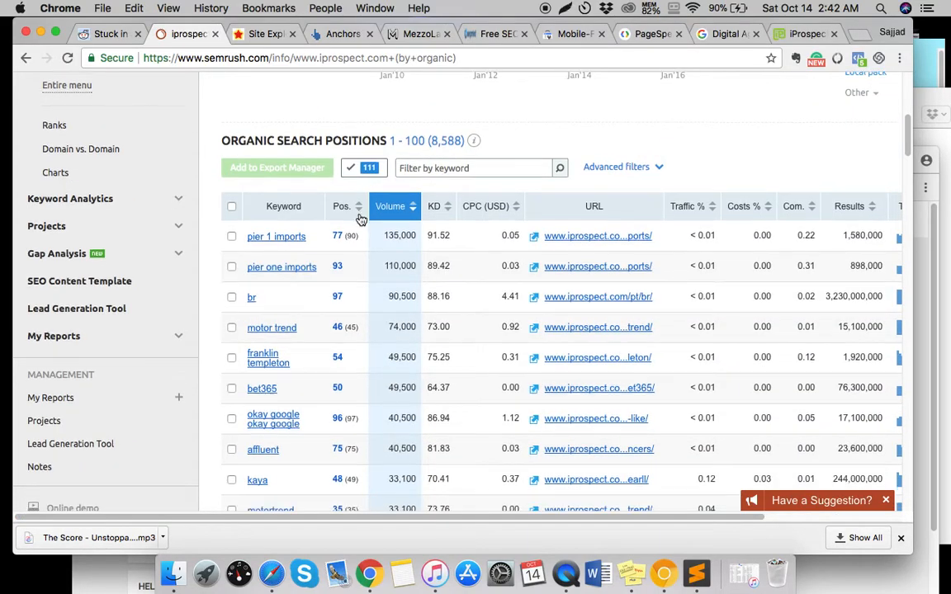
scroll(down, 3)
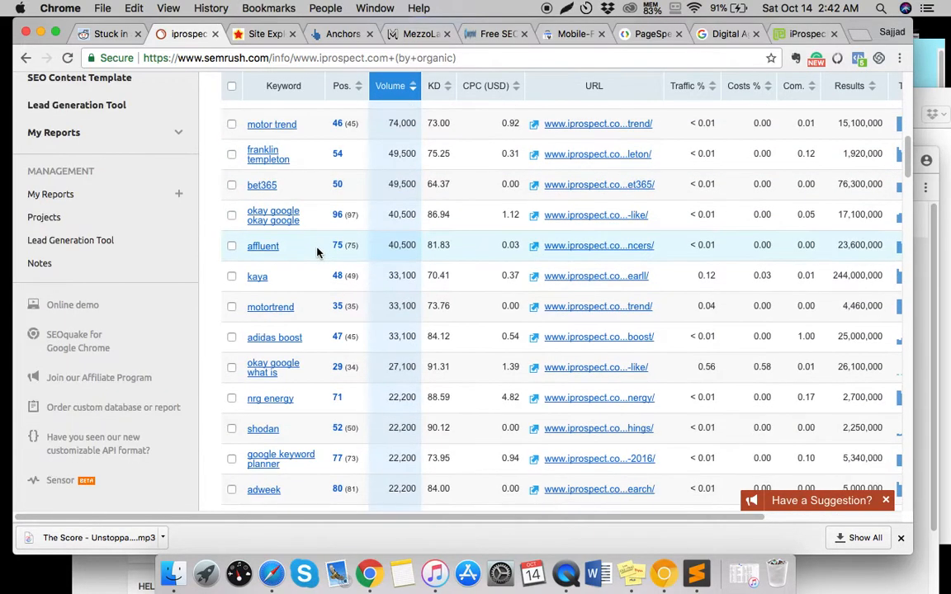
scroll(down, 3)
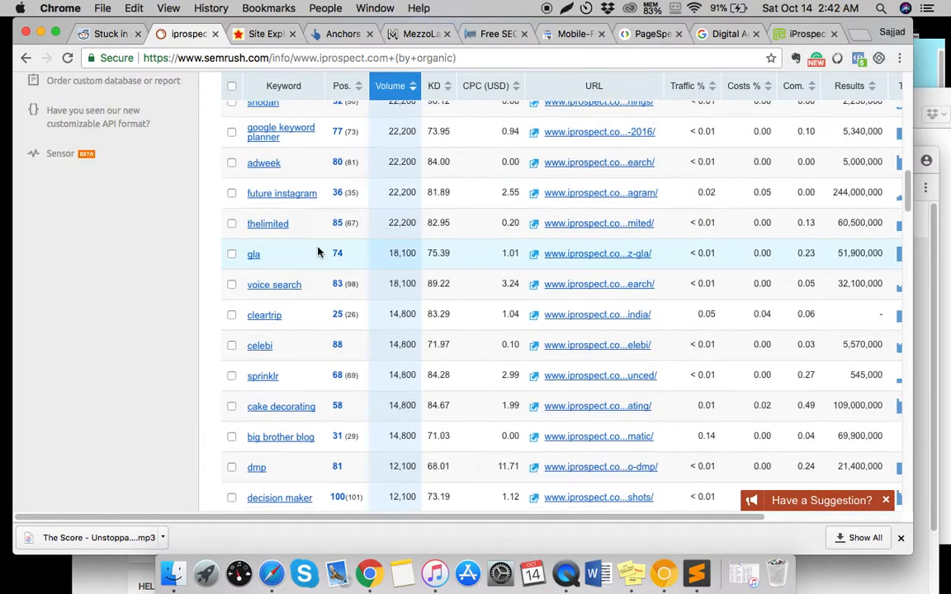
scroll(down, 3)
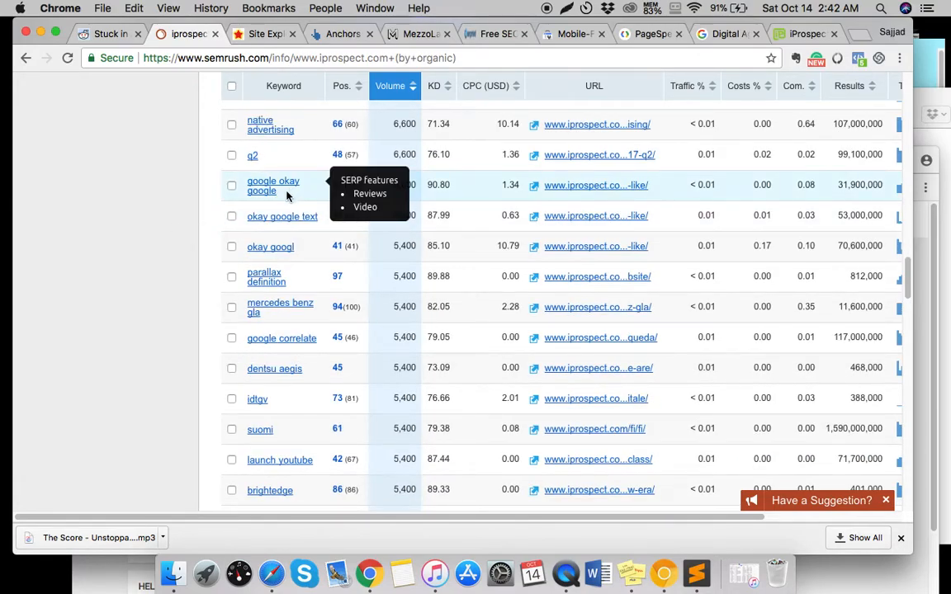
scroll(down, 3)
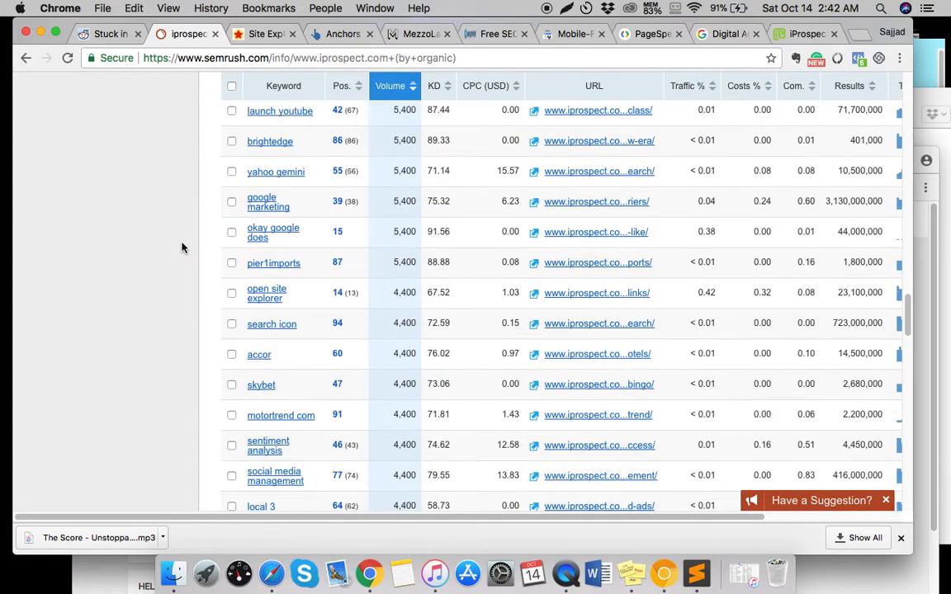
scroll(down, 3)
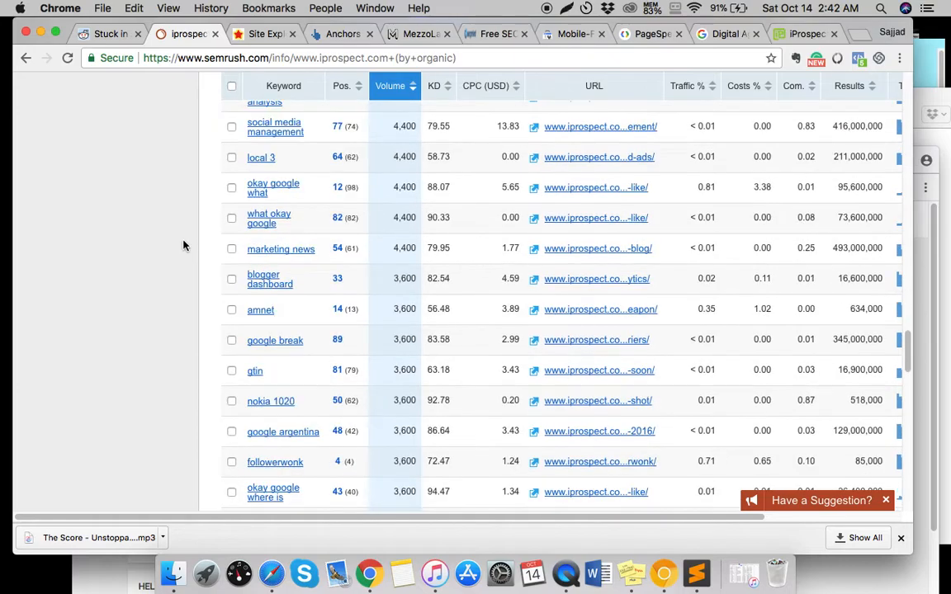
scroll(down, 3)
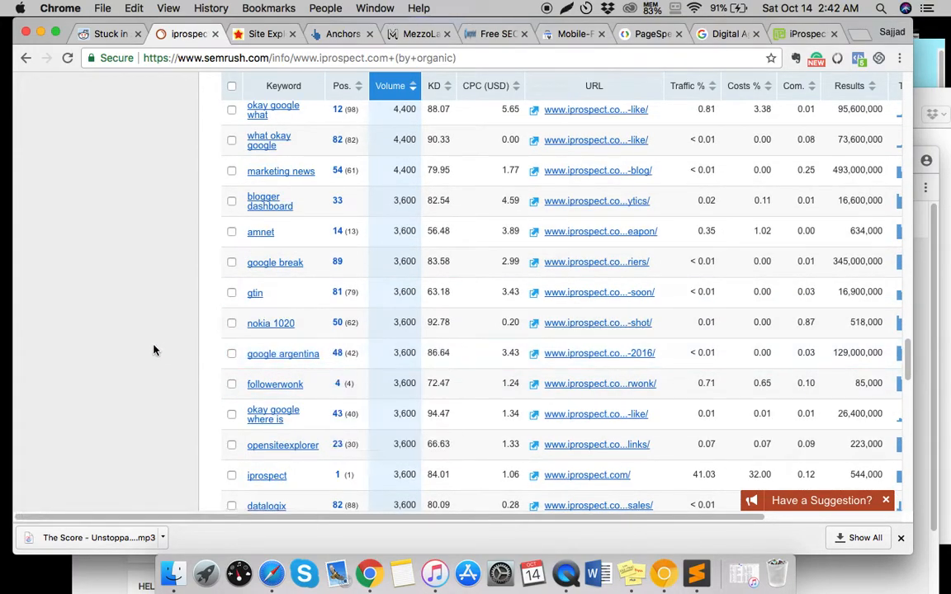
scroll(down, 3)
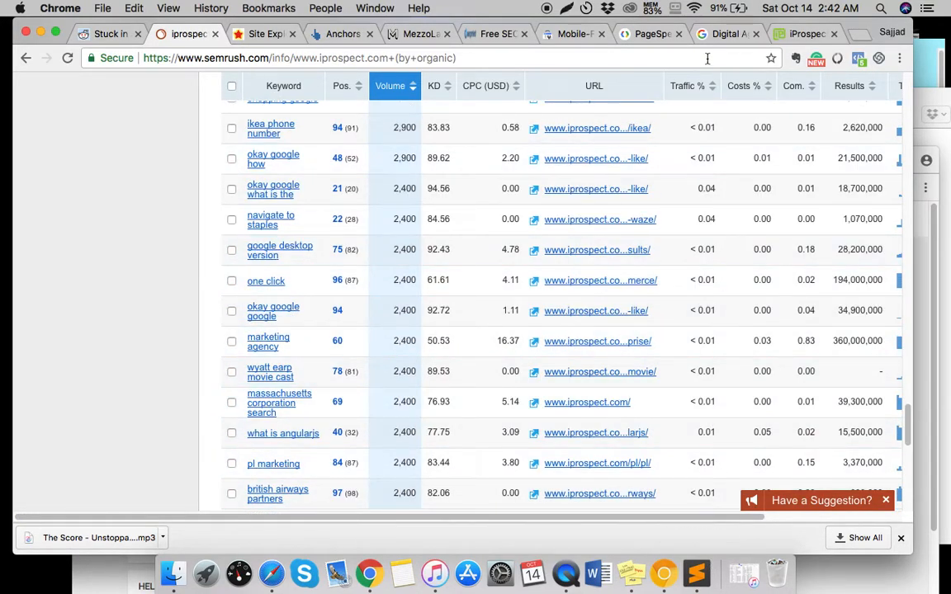
click(725, 34)
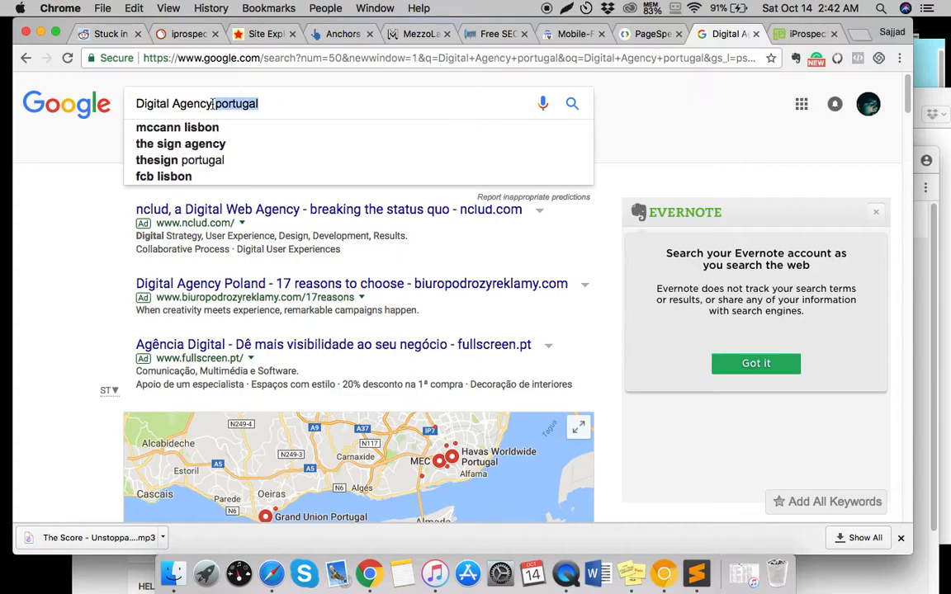
Select 'portugal' in the Digital Agency query, then switch to mezzolab.com's Ahrefs anchor text report.
double_click(235, 103)
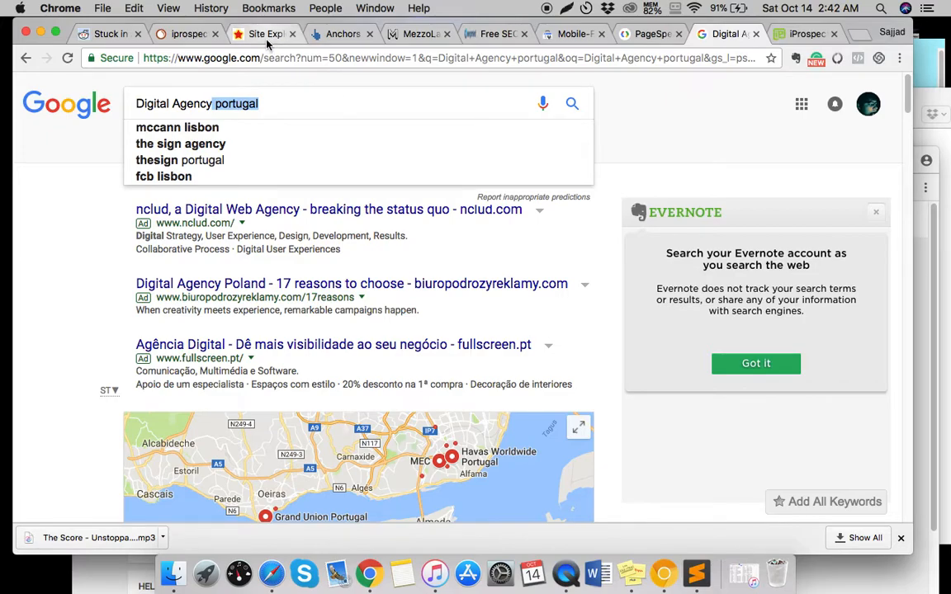
mouse_move(265, 34)
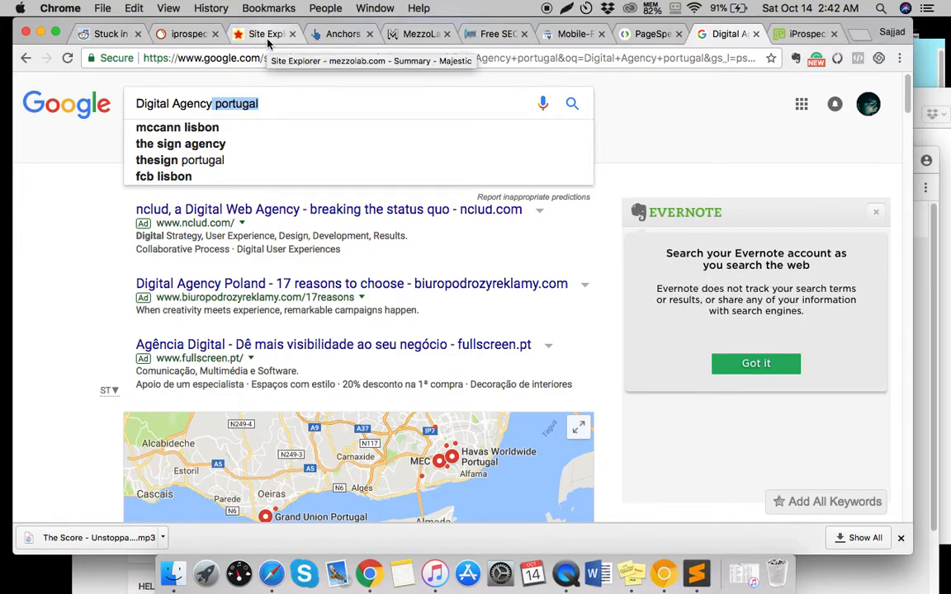
click(267, 103)
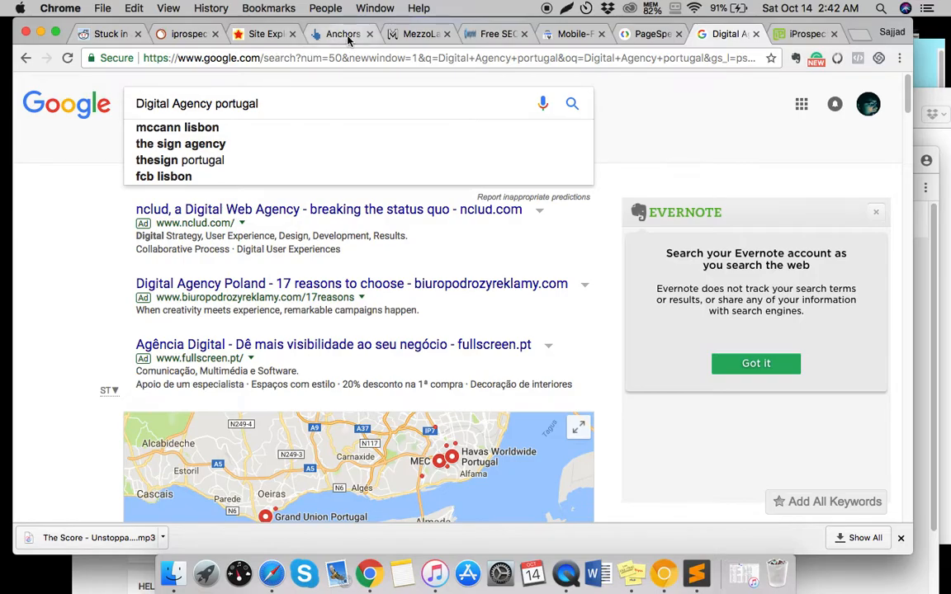
click(342, 33)
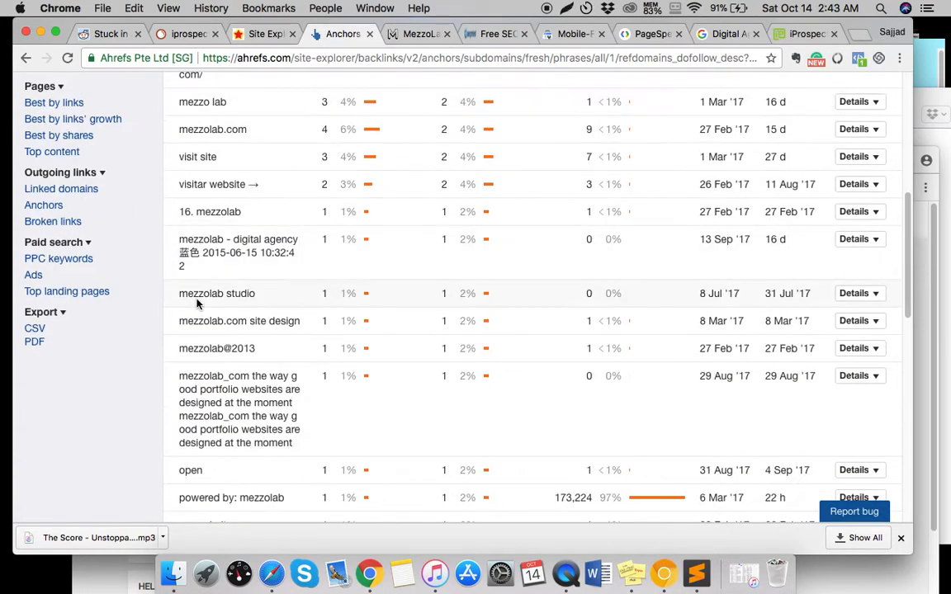
Scroll through mezzolab.com's Ahrefs anchor list, then switch to the Serpmind free SEO audit tab.
scroll(down, 3)
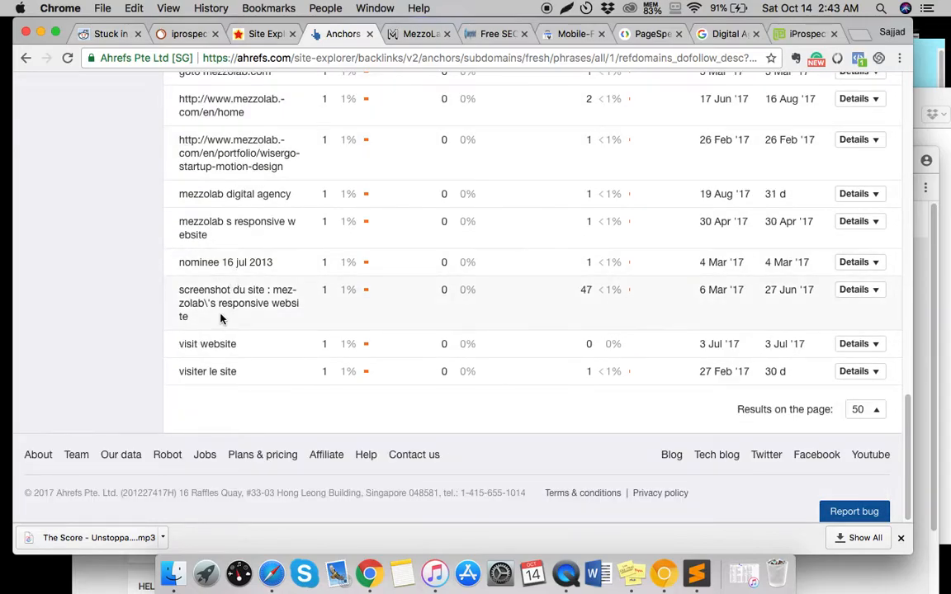
scroll(up, 3)
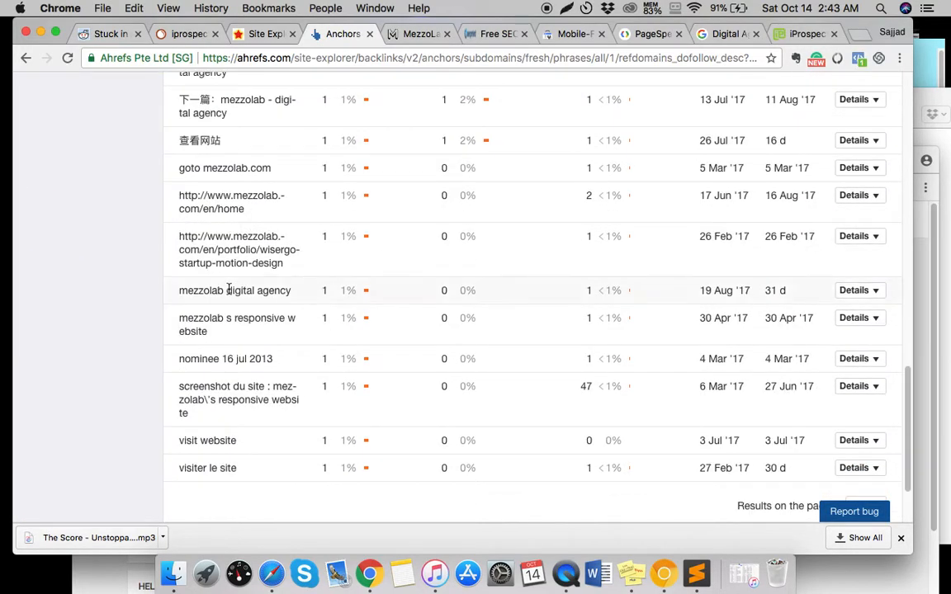
scroll(up, 3)
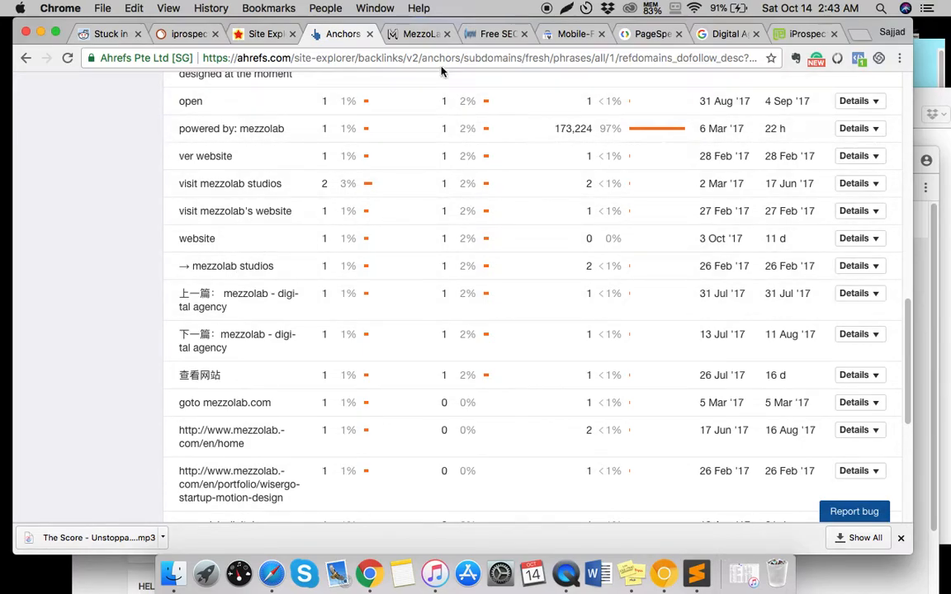
mouse_move(483, 99)
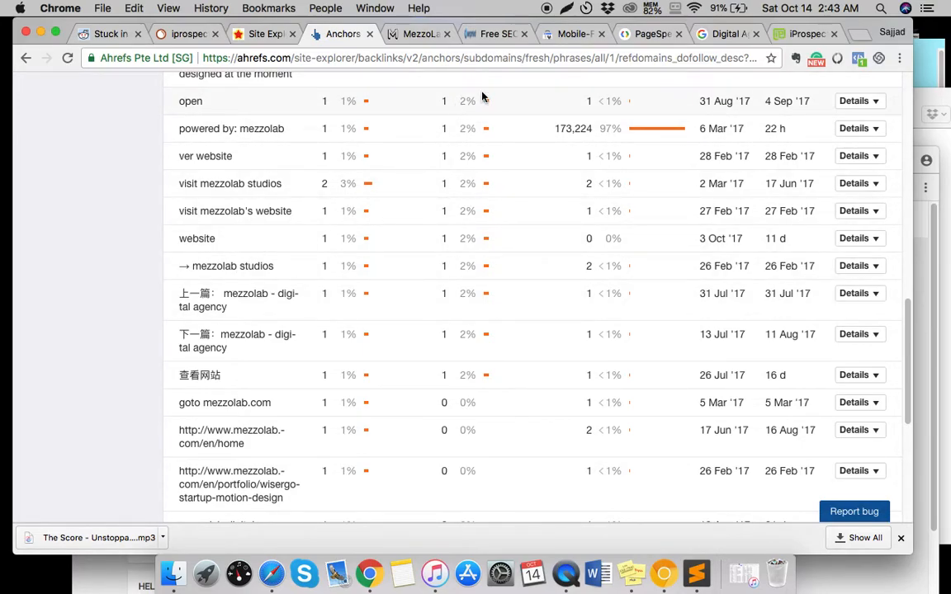
mouse_move(420, 178)
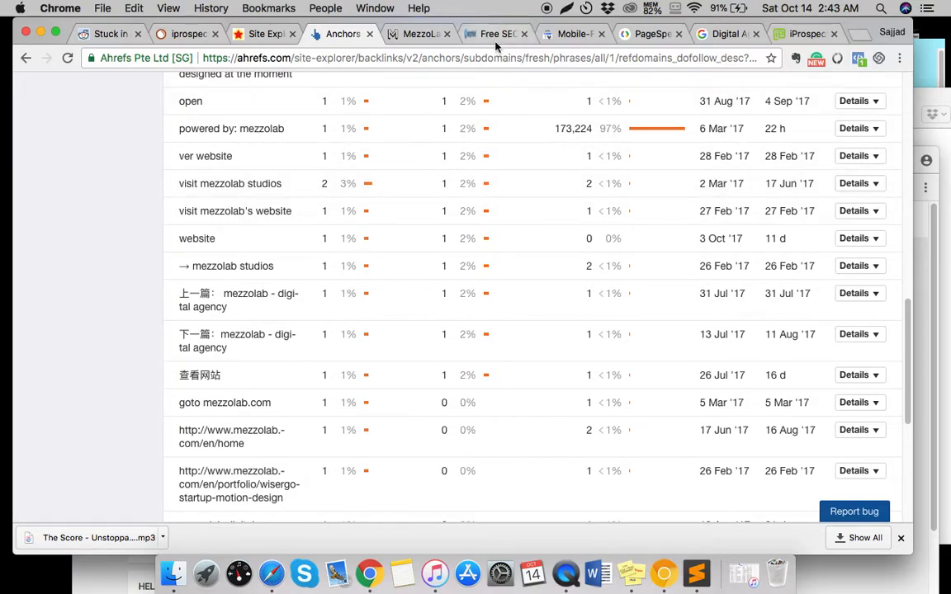
mouse_move(495, 34)
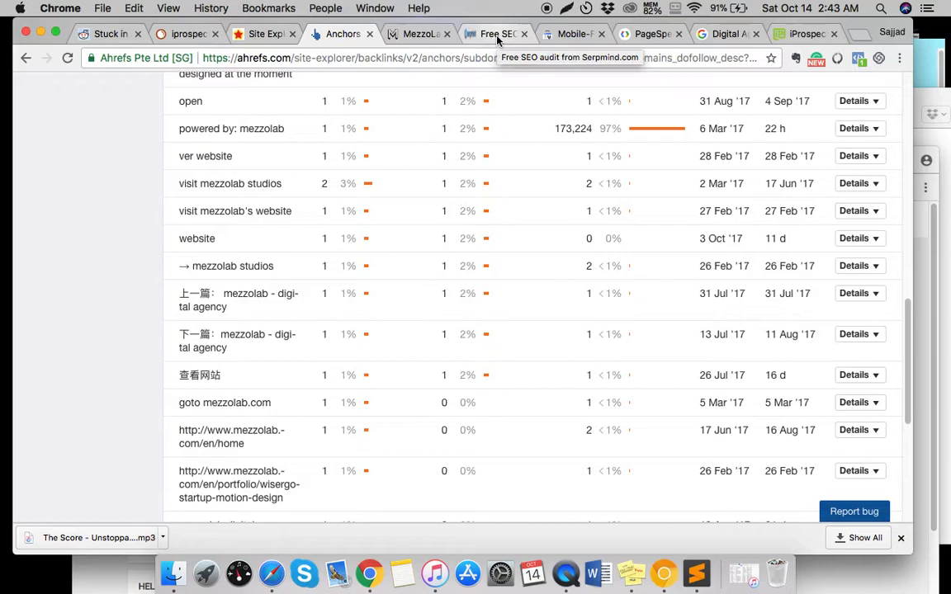
click(495, 34)
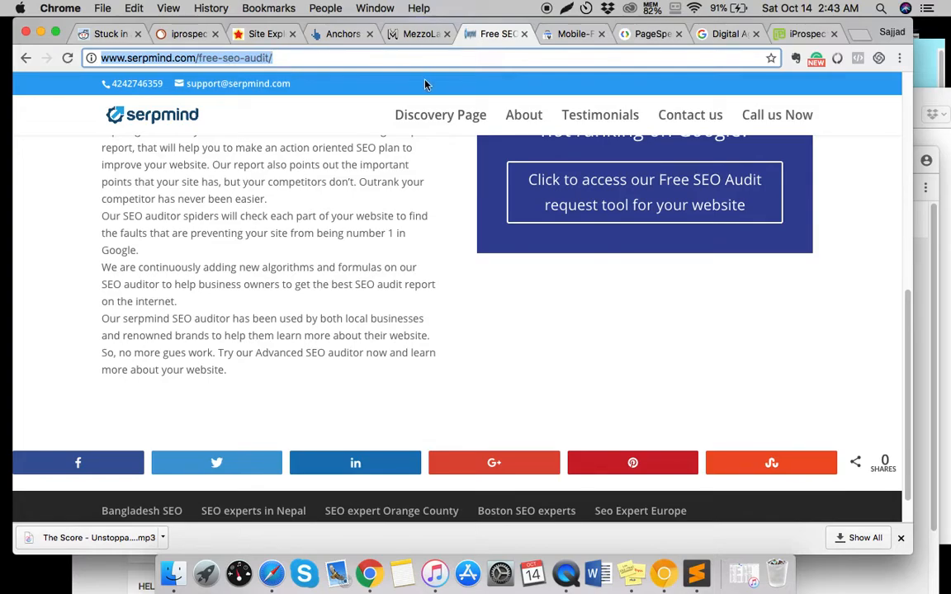
mouse_move(366, 108)
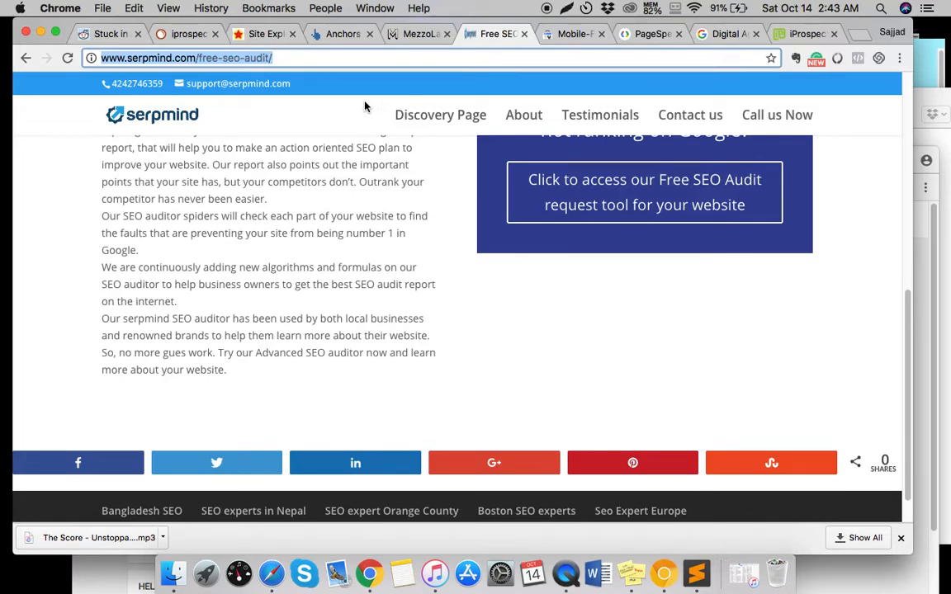
mouse_move(541, 84)
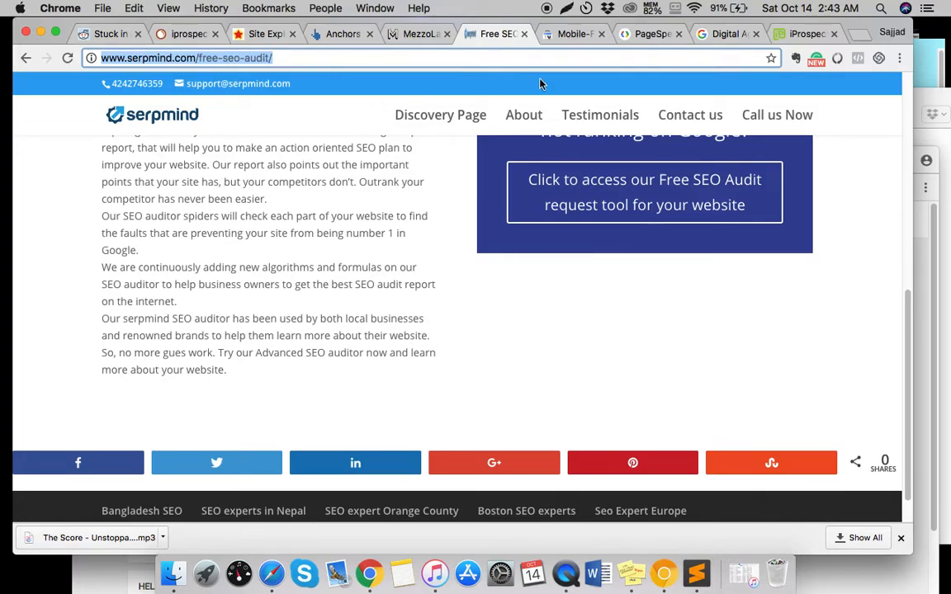
Scroll up to the serpmind.com free-seo-audit page's top banner.
scroll(up, 3)
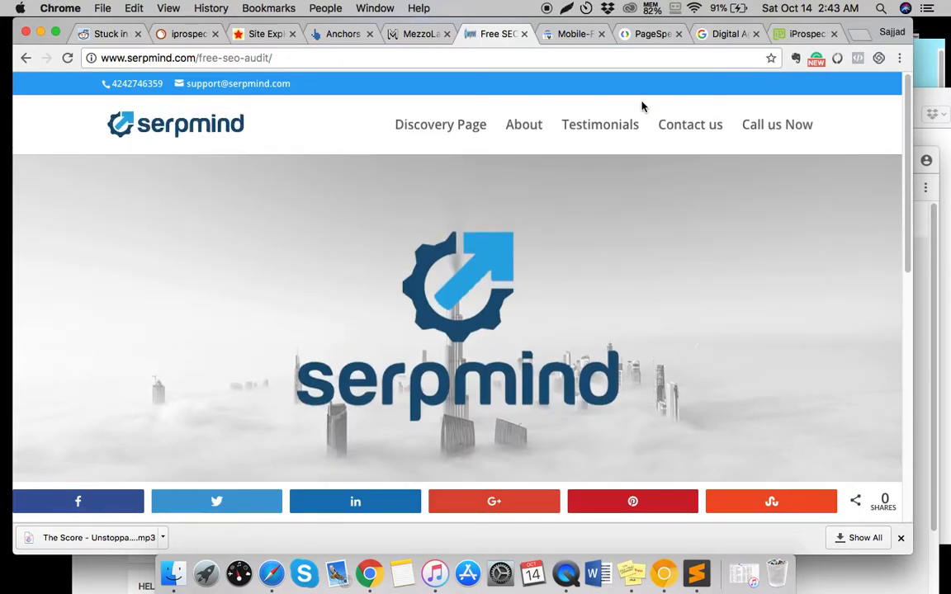
mouse_move(601, 124)
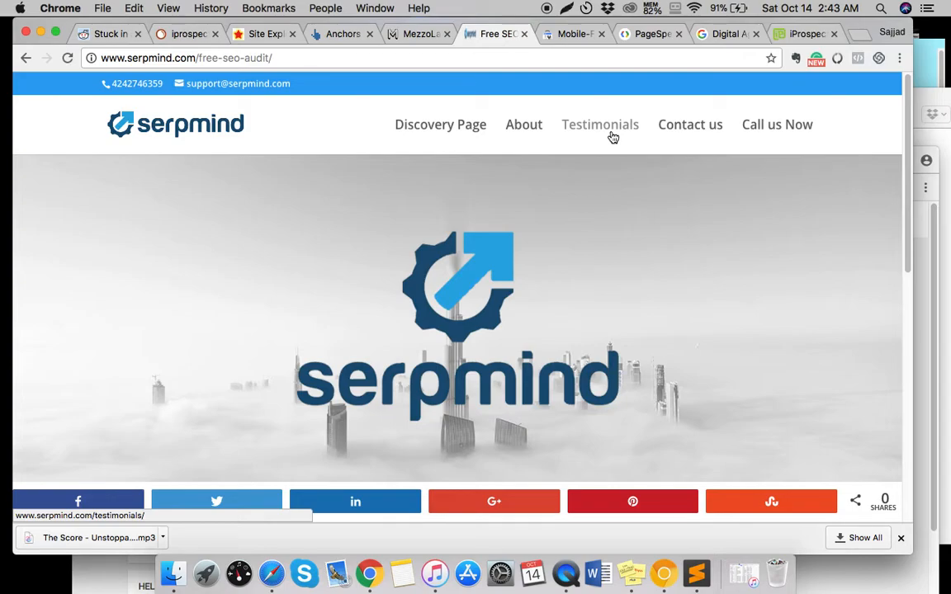
mouse_move(587, 238)
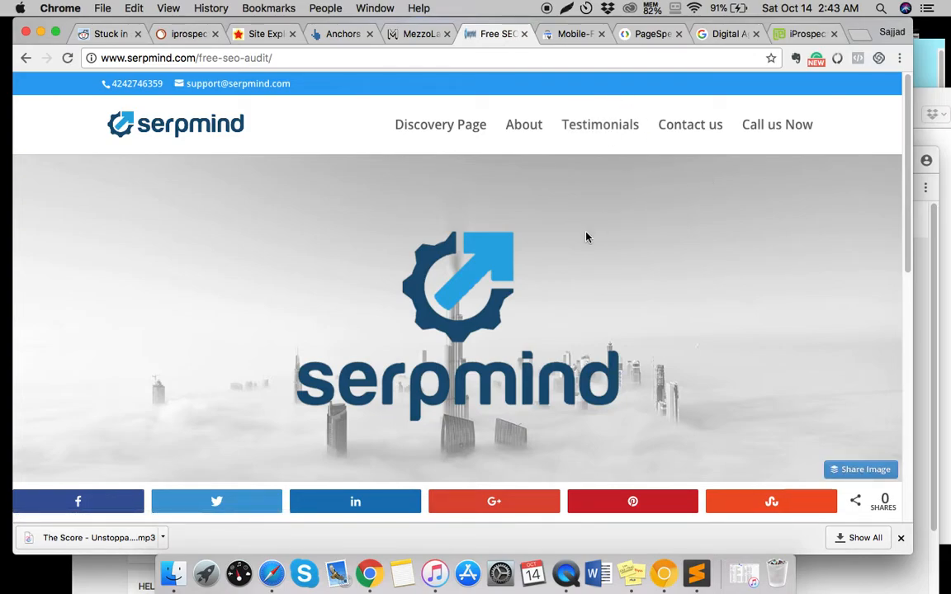